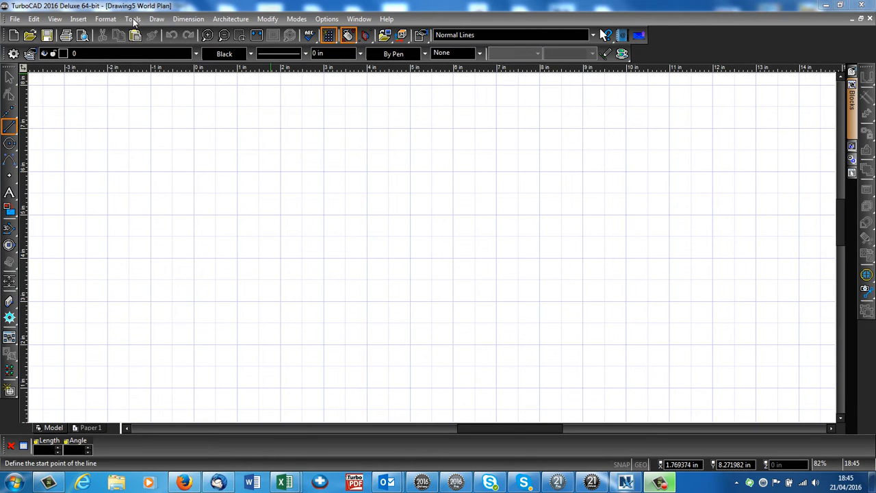
Choose the TurboCAD classic light style in Customize > Styles and Themes and close the dialogs
left_click(134, 19)
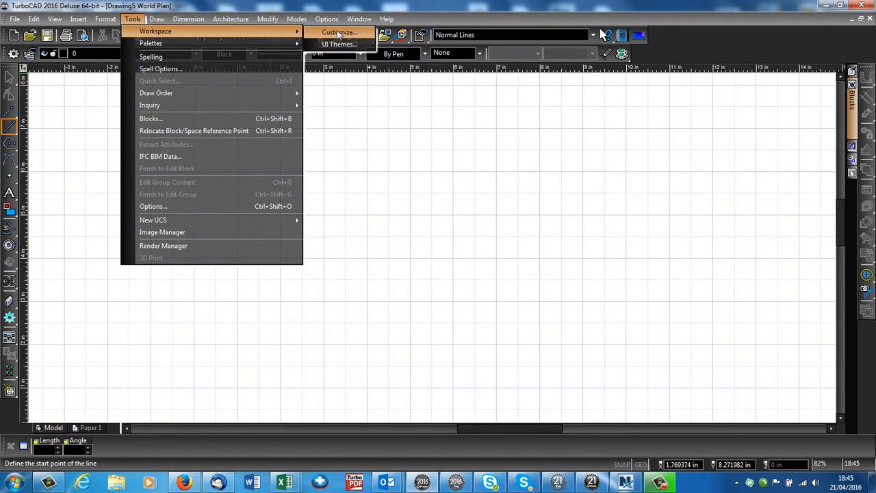
left_click(339, 33)
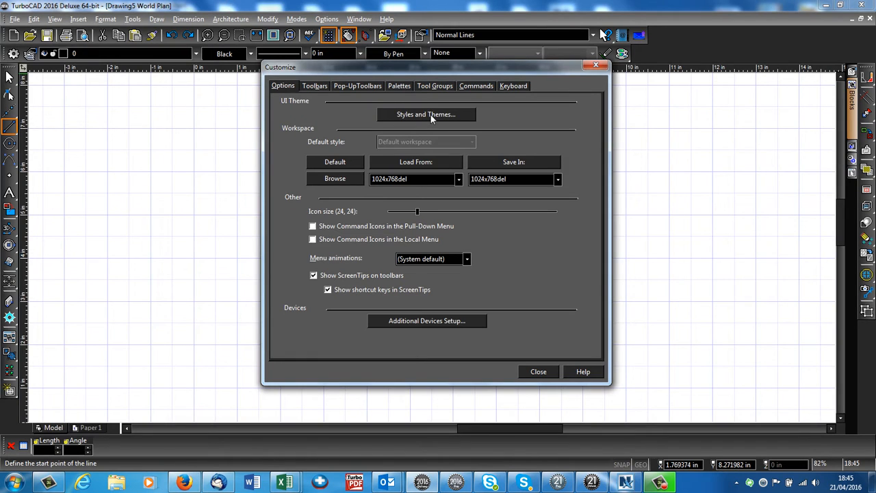
left_click(426, 115)
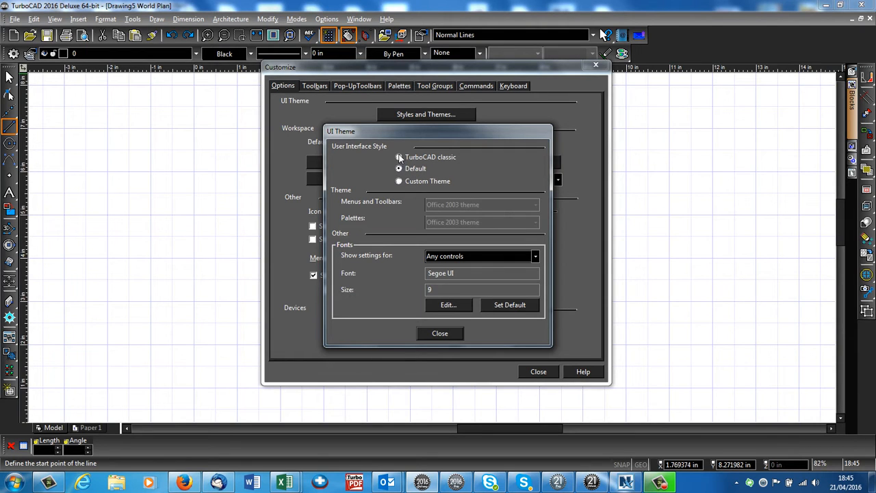
left_click(398, 156)
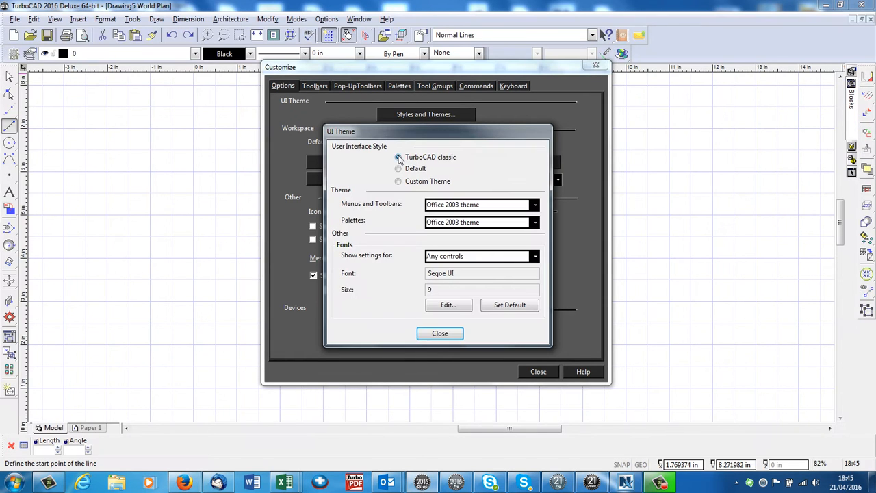
left_click(439, 334)
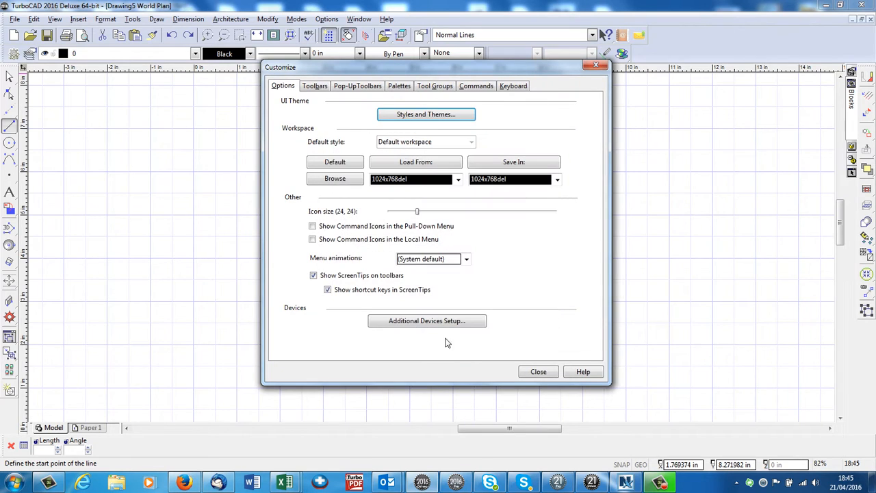
left_click(538, 372)
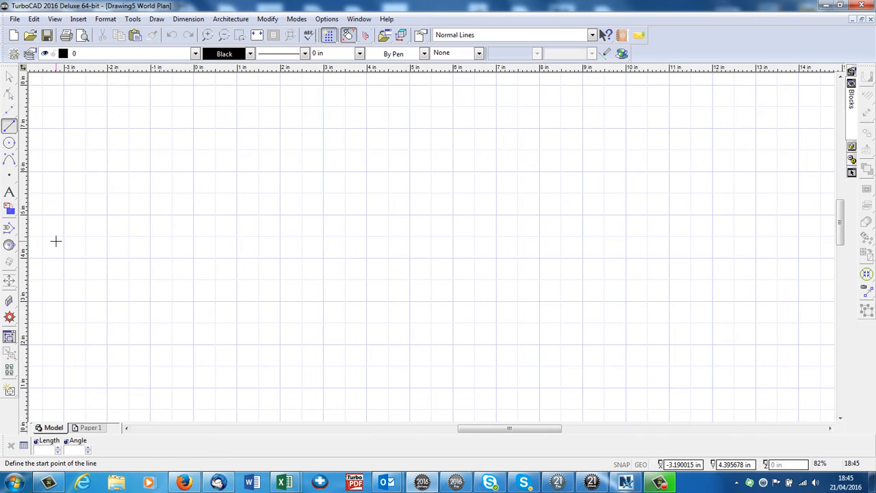
mouse_move(47, 148)
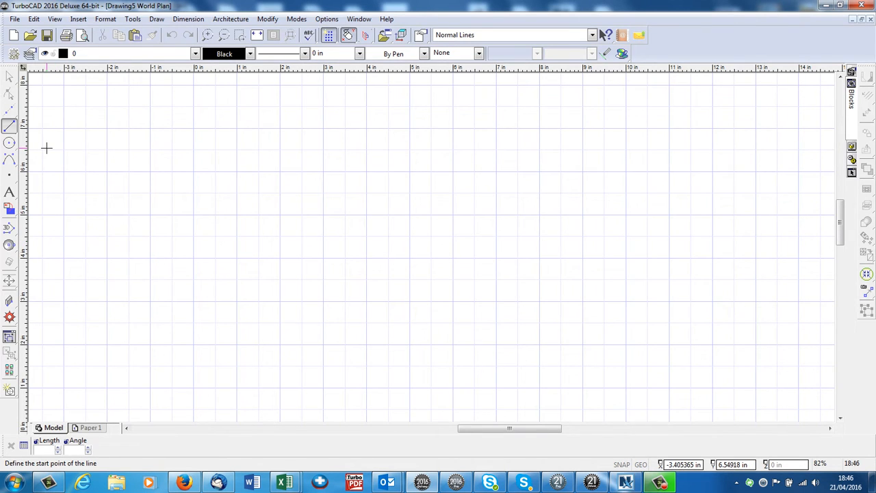
Detach the Left drawing toolbar and NewModify toolbar so both float over the canvas
left_click(7, 77)
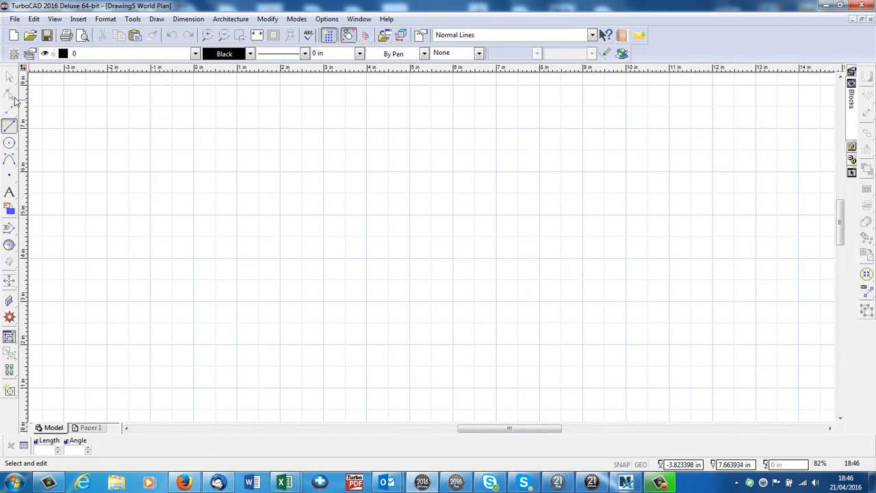
left_click(9, 126)
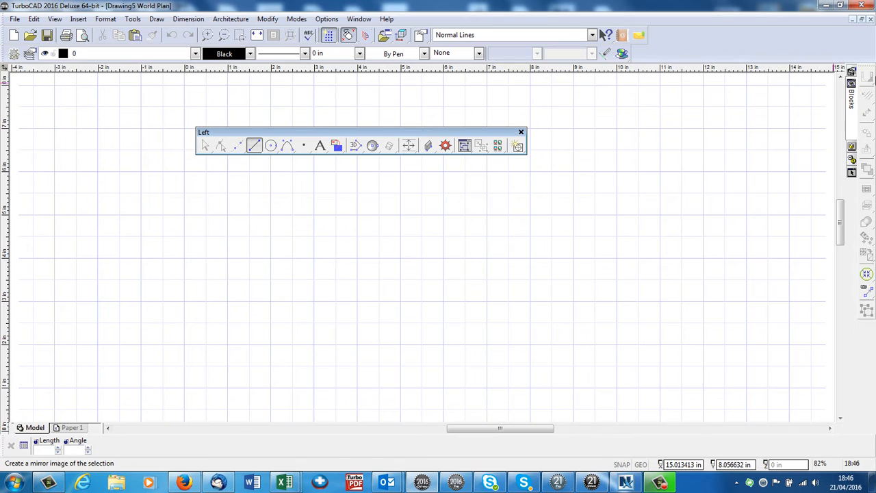
left_click(516, 146)
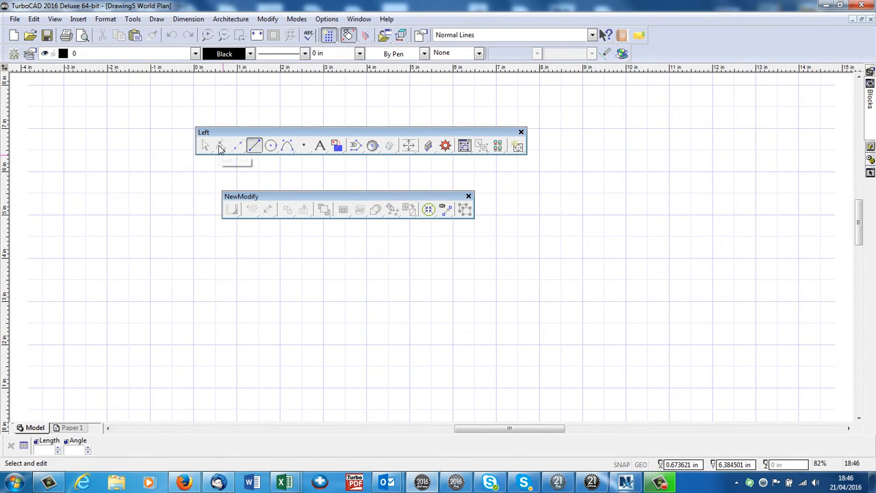
mouse_move(220, 145)
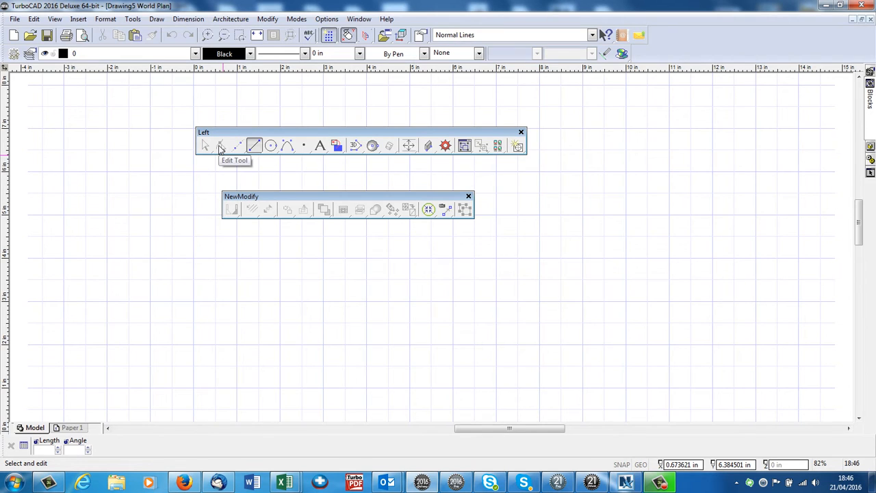
left_click(254, 145)
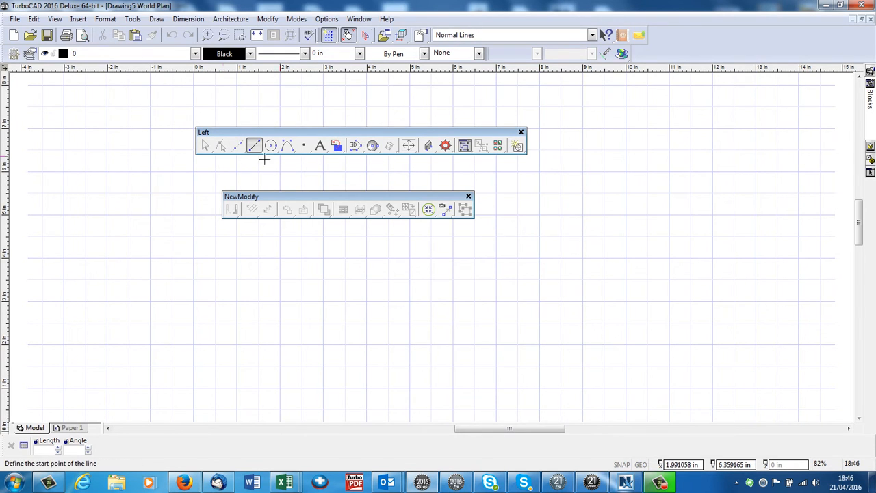
mouse_move(287, 145)
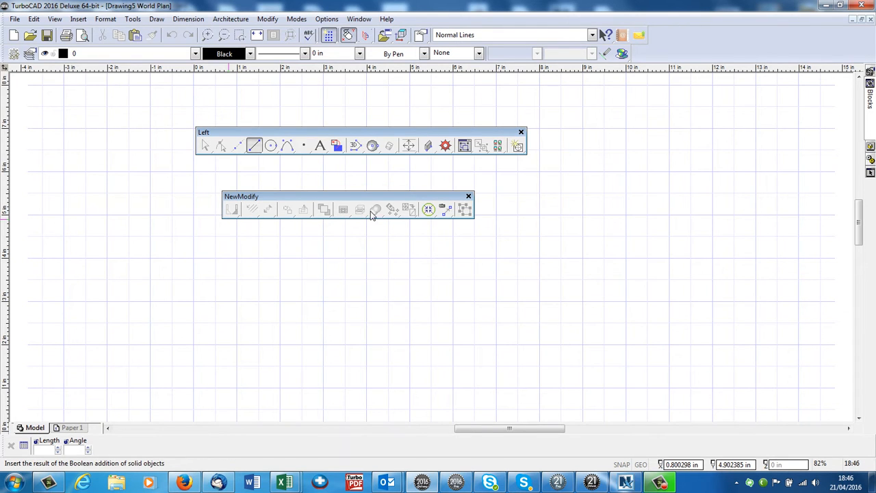
mouse_move(393, 210)
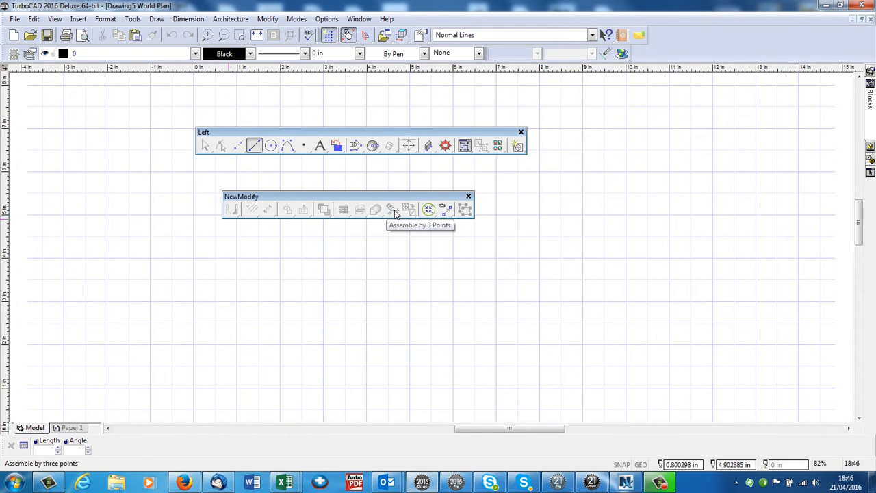
mouse_move(429, 210)
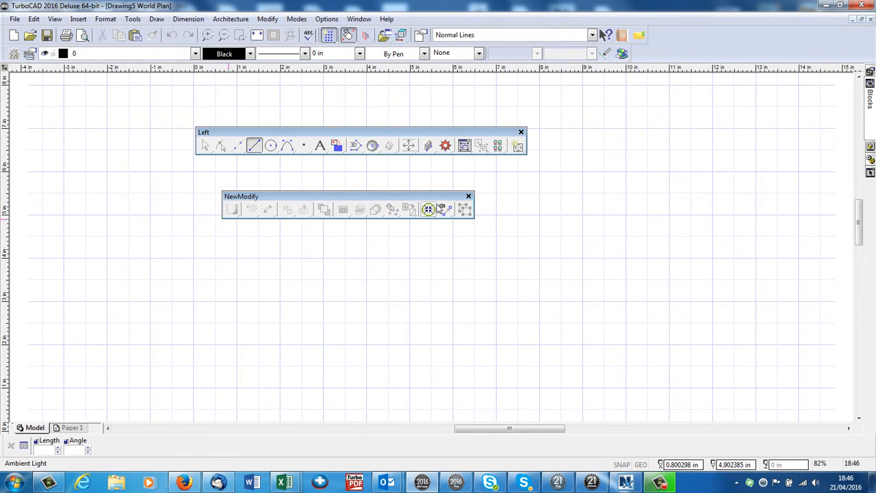
mouse_move(378, 210)
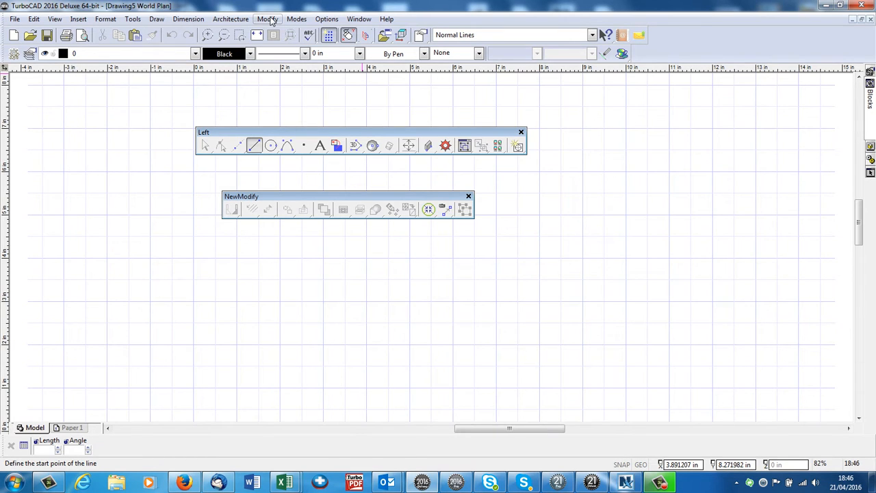
mouse_move(520, 132)
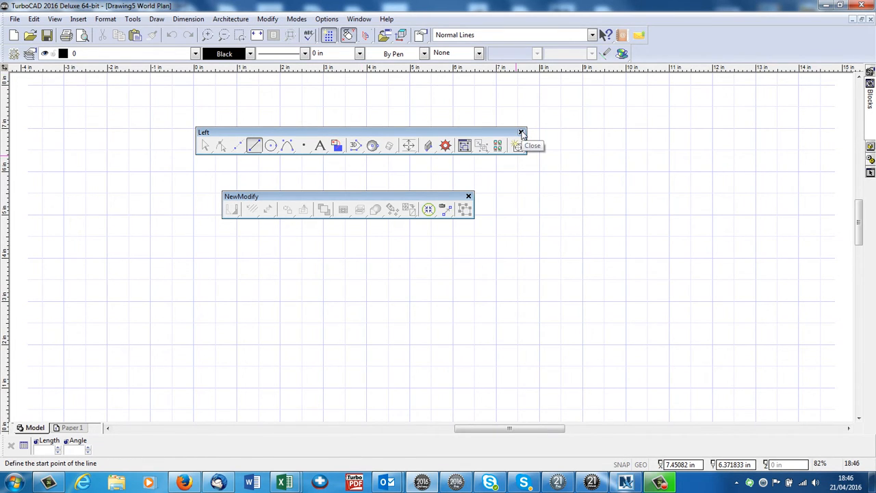
Close the floating drawing and modify palettes and the Standard file/view toolbar
left_click(520, 131)
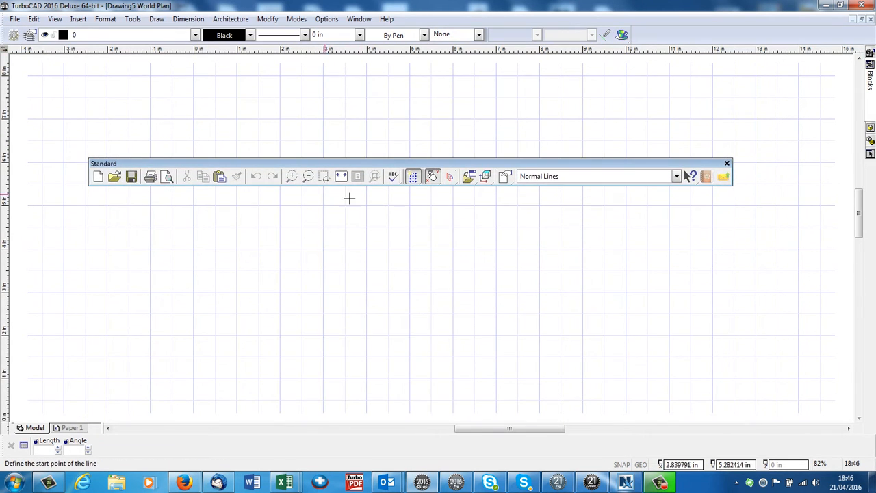
mouse_move(115, 176)
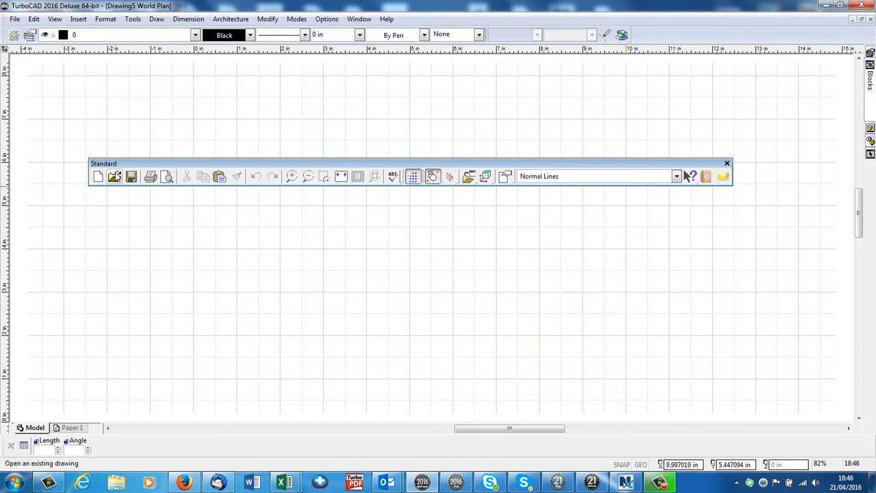
mouse_move(113, 177)
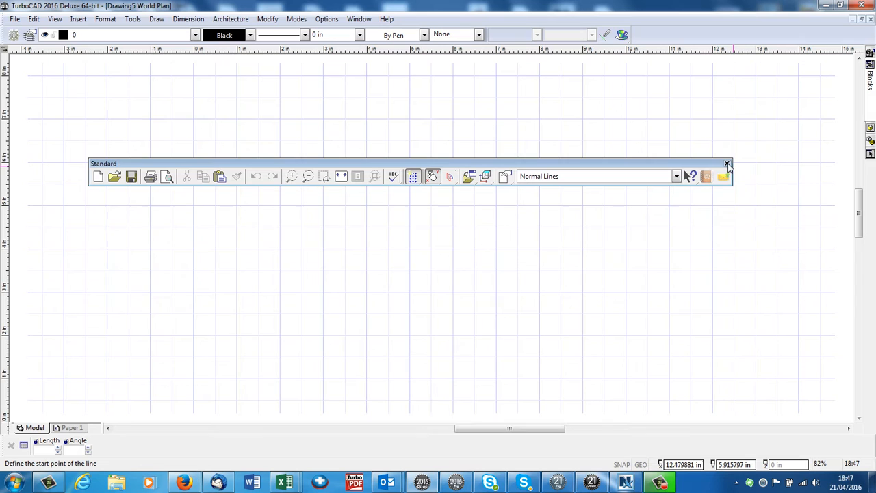
left_click(727, 164)
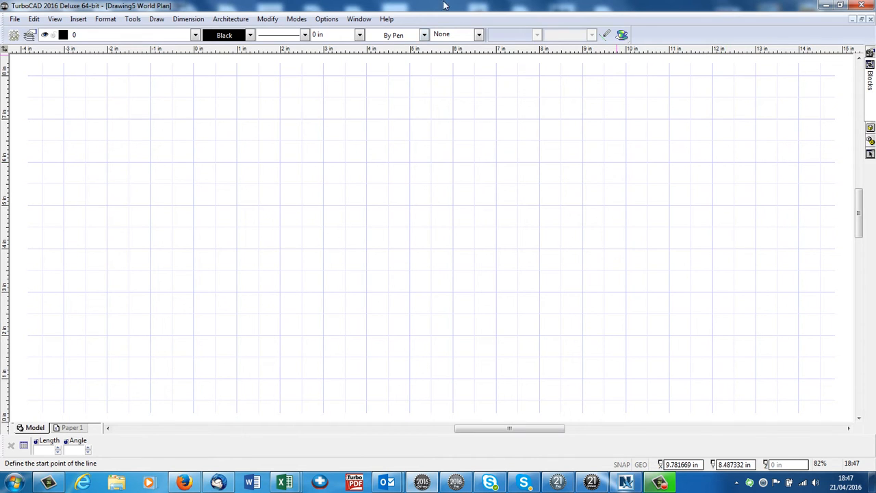
mouse_move(739, 30)
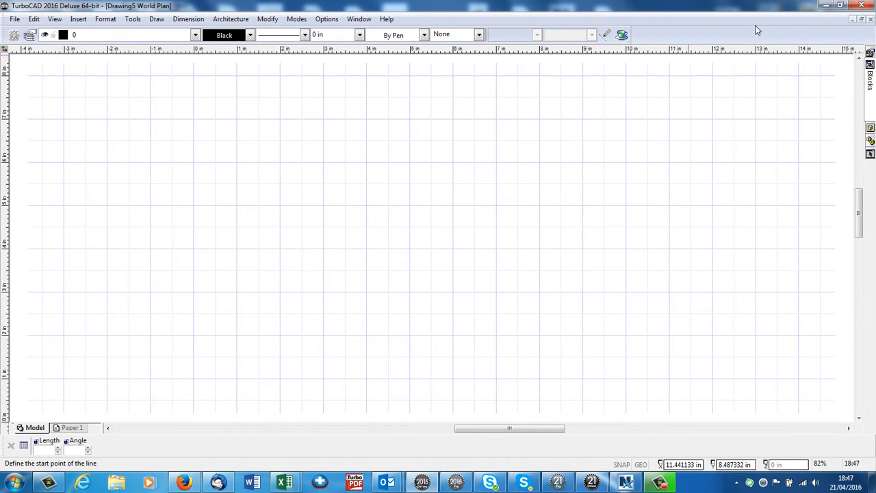
mouse_move(728, 32)
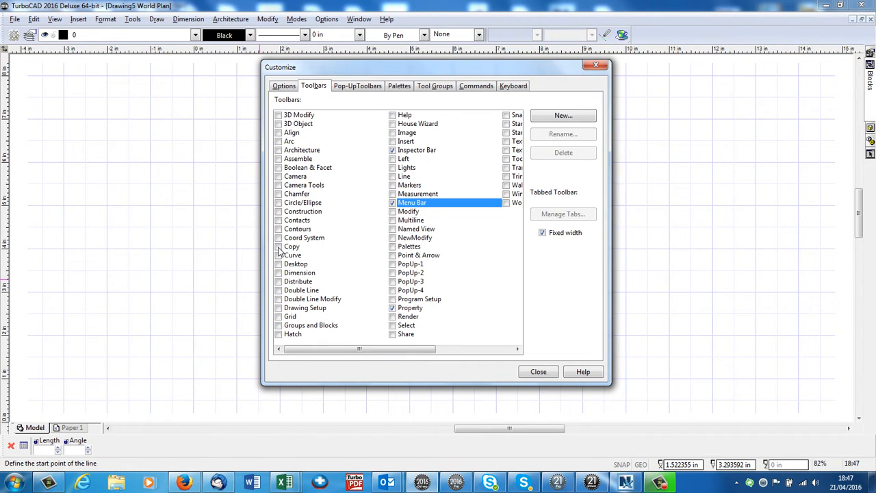
Tick the Copy toolbar in Customize > Toolbars and close the dialog
left_click(279, 246)
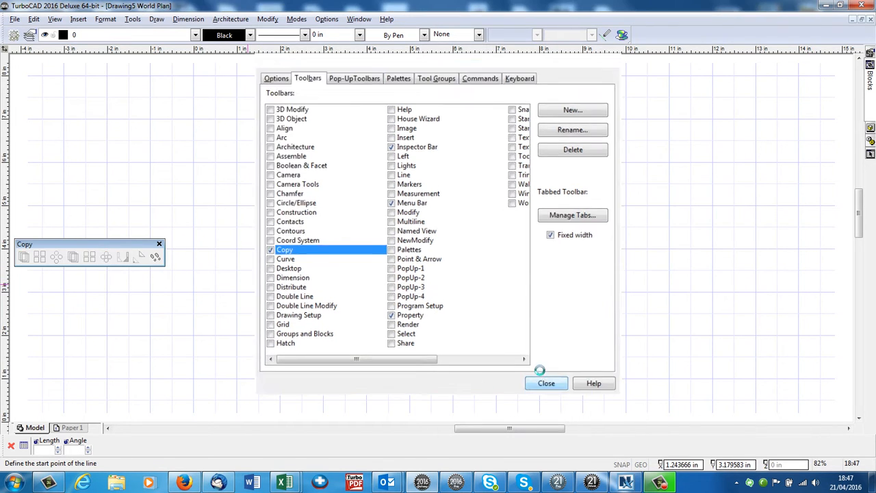
left_click(546, 384)
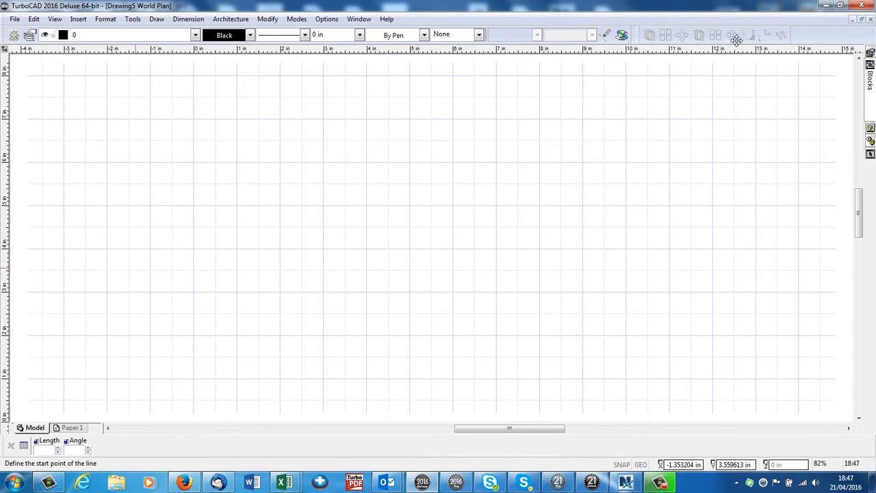
mouse_move(573, 204)
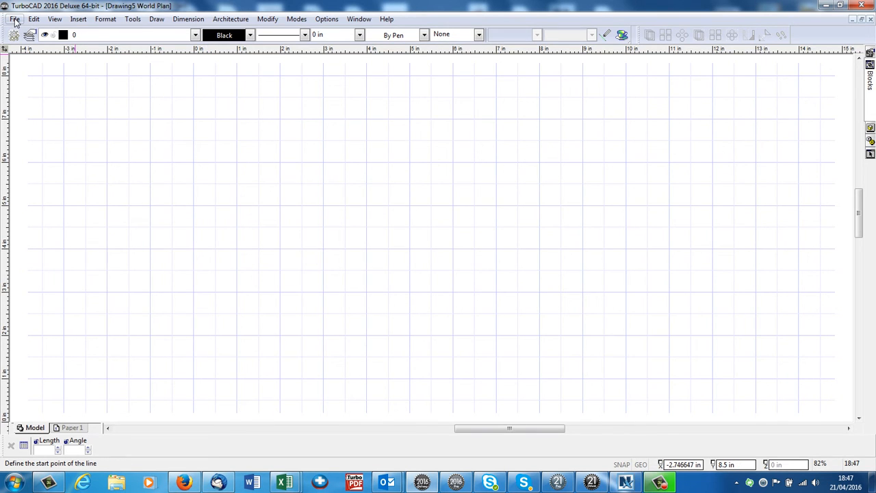
Start File > Page Setup Wizard, choose Metric and advance to the unit format page
left_click(20, 16)
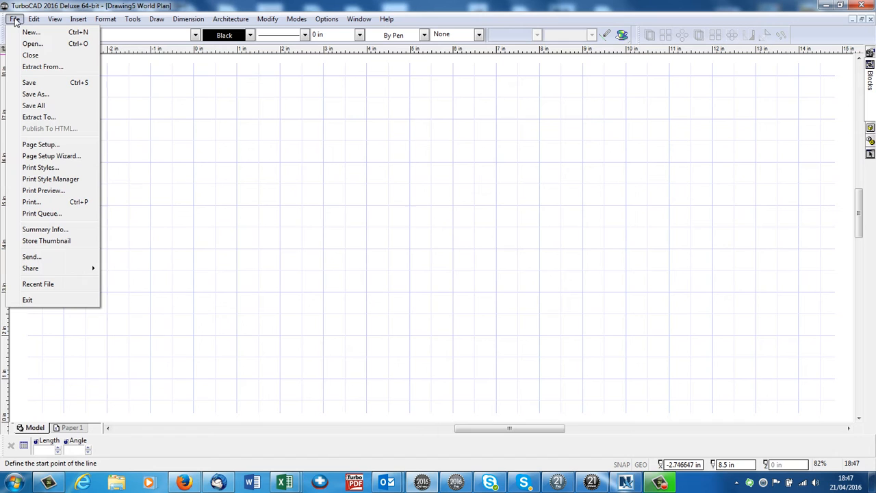
mouse_move(52, 156)
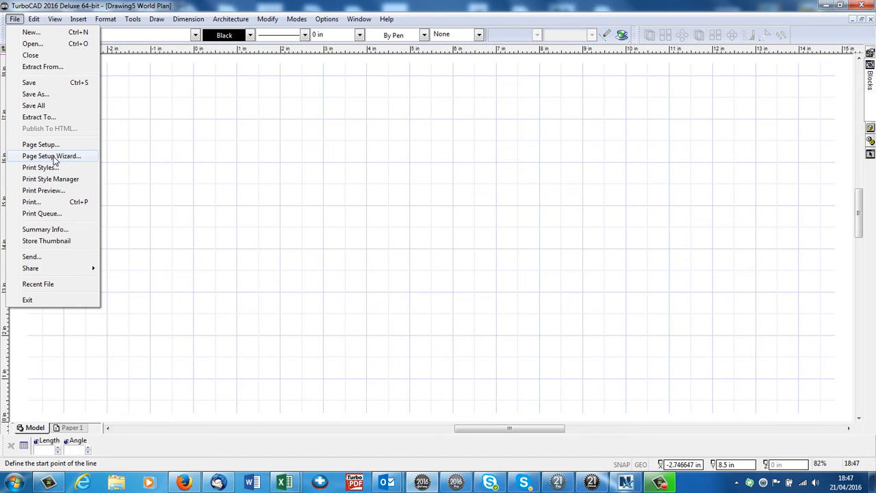
left_click(51, 156)
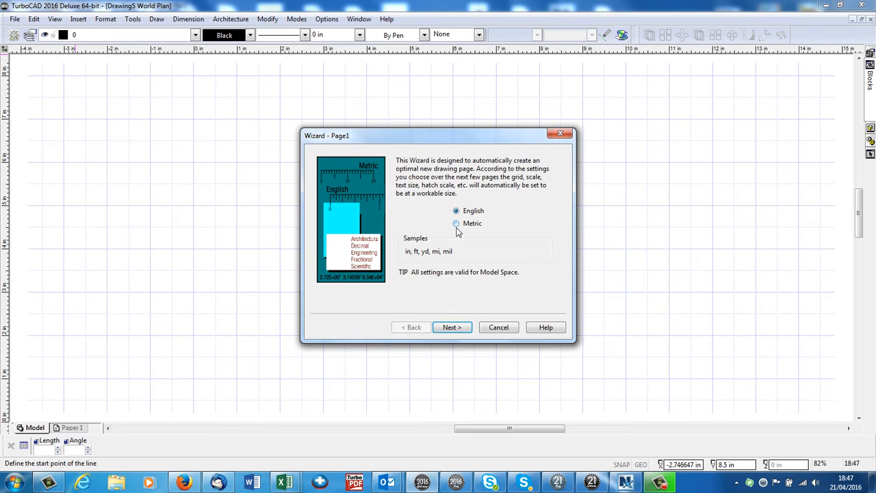
left_click(457, 223)
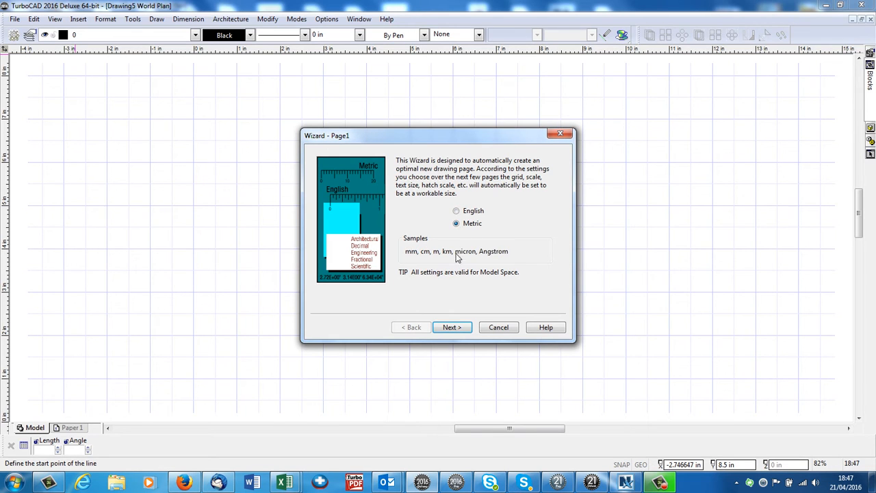
left_click(452, 327)
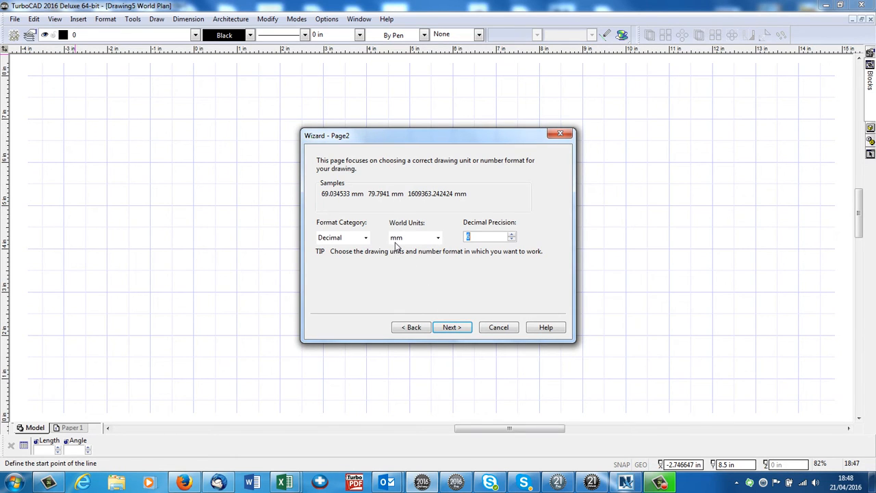
mouse_move(440, 239)
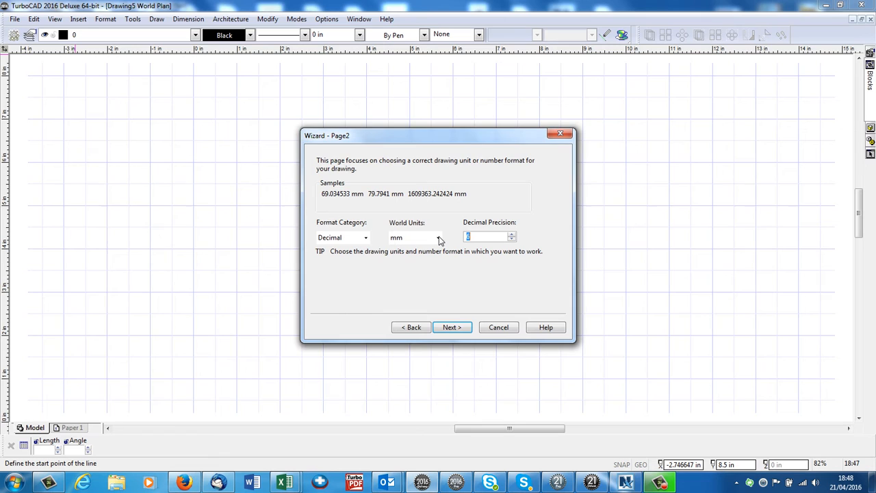
Keep mm world units, pass the paper, scale and viewport pages, tick Save Settings and Finish
left_click(434, 238)
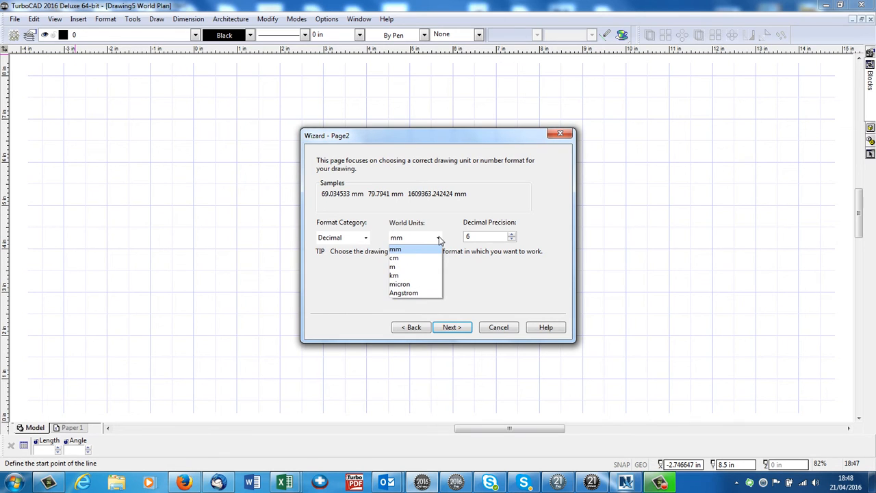
mouse_move(400, 267)
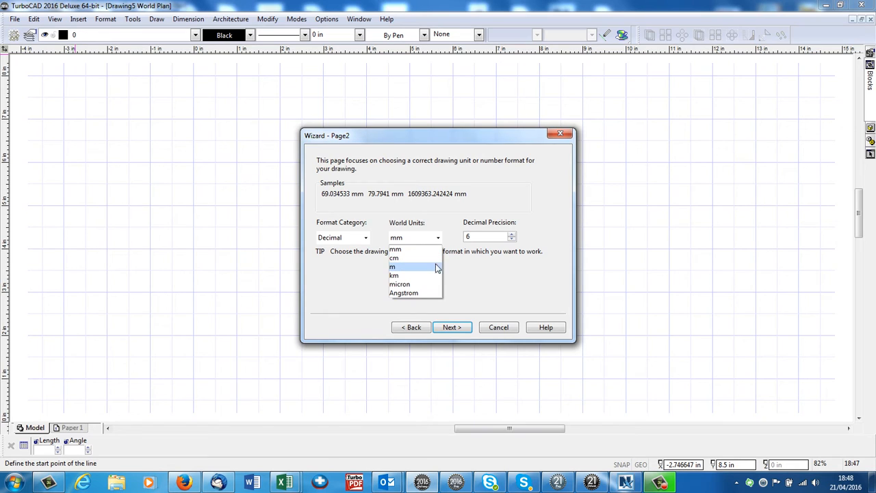
mouse_move(473, 241)
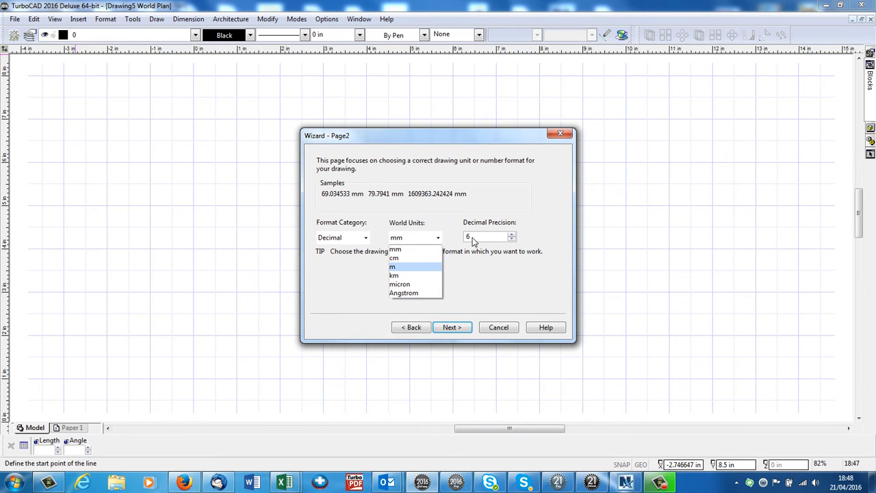
mouse_move(427, 245)
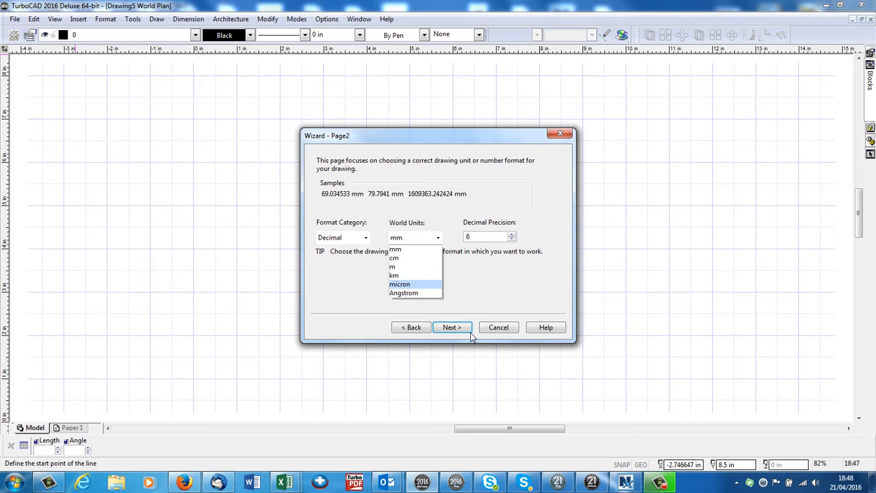
mouse_move(451, 327)
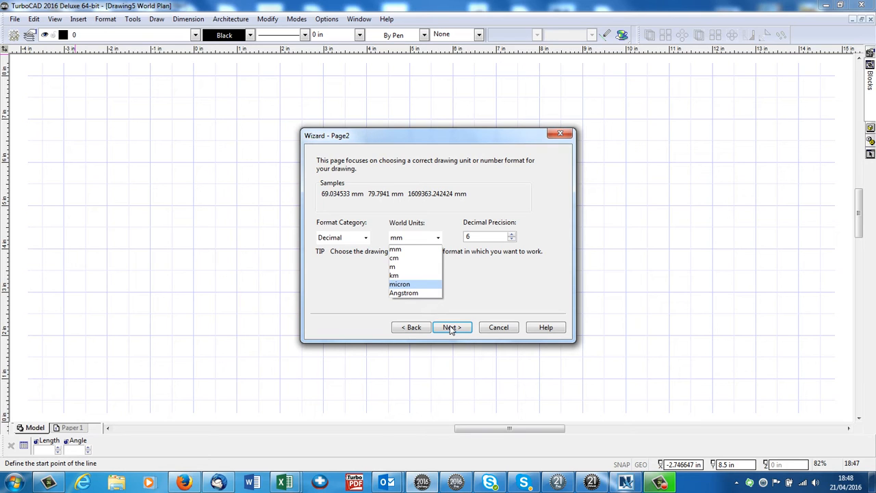
left_click(397, 238)
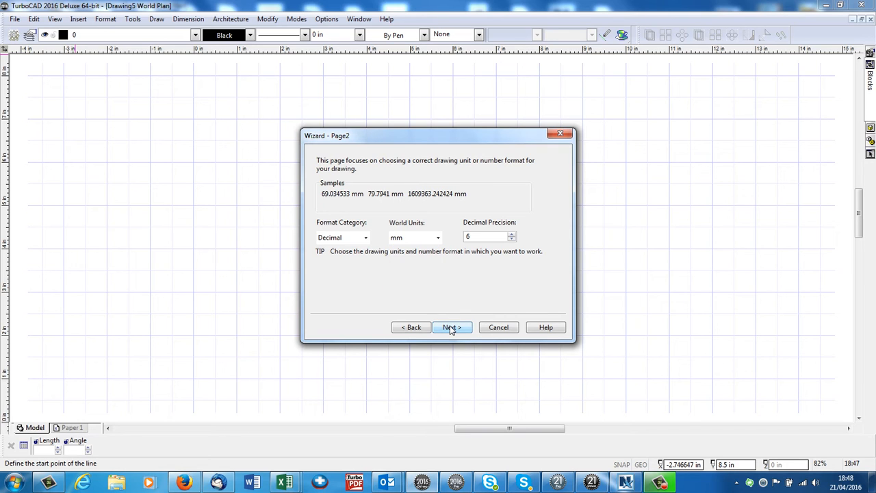
left_click(451, 327)
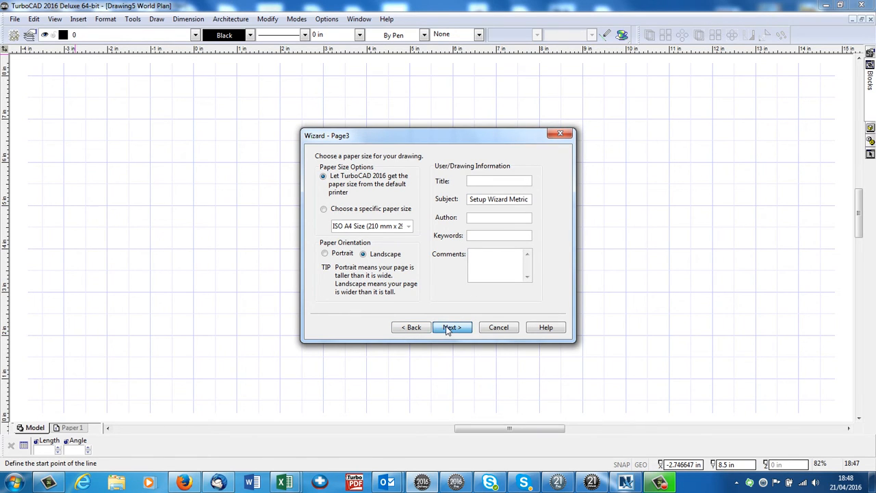
left_click(452, 327)
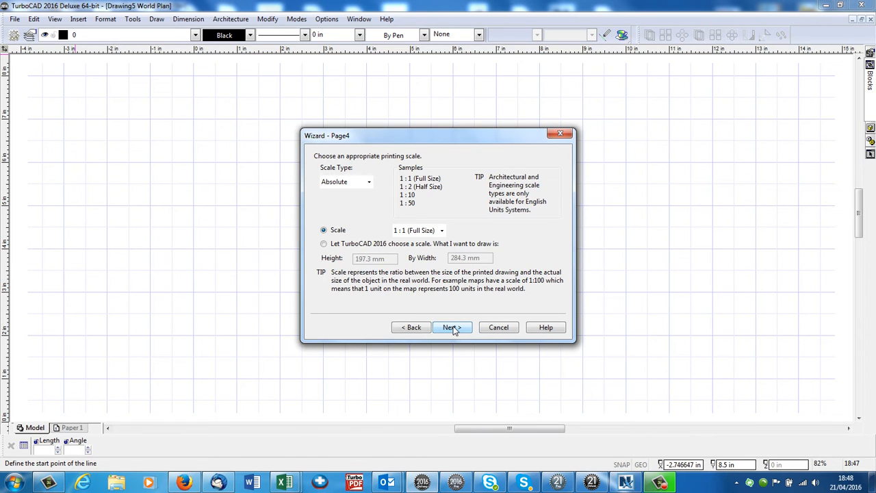
left_click(452, 328)
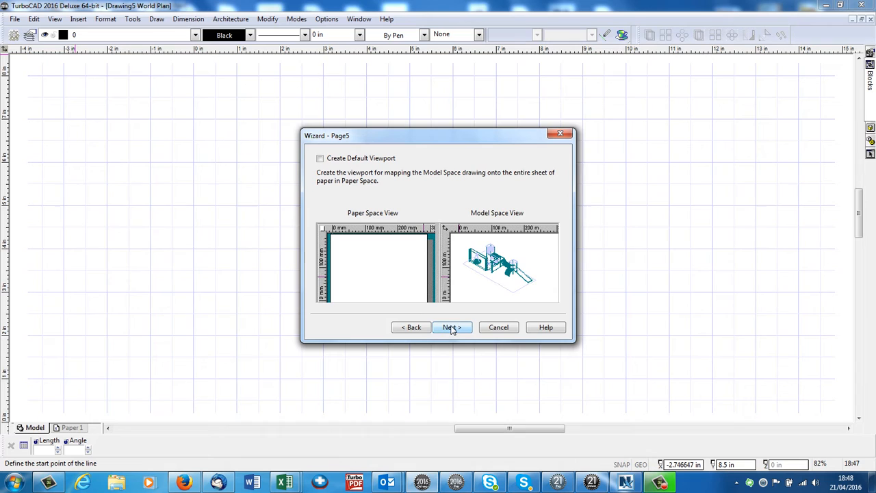
left_click(452, 328)
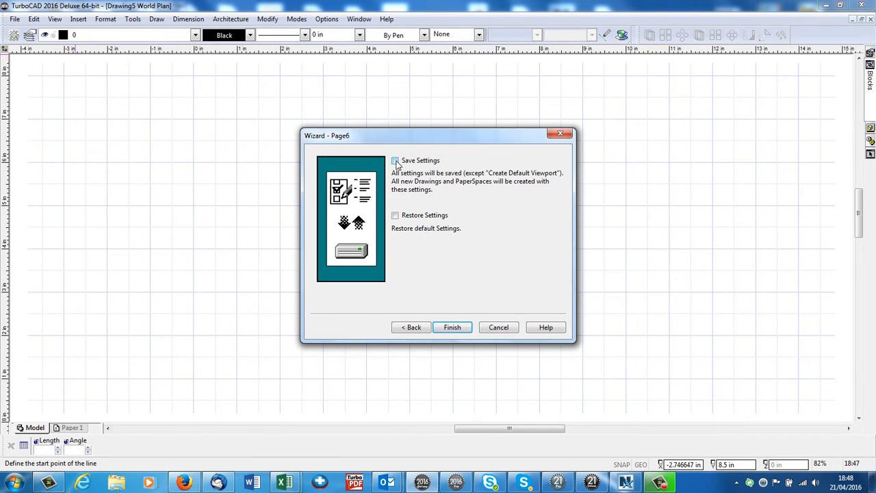
left_click(394, 161)
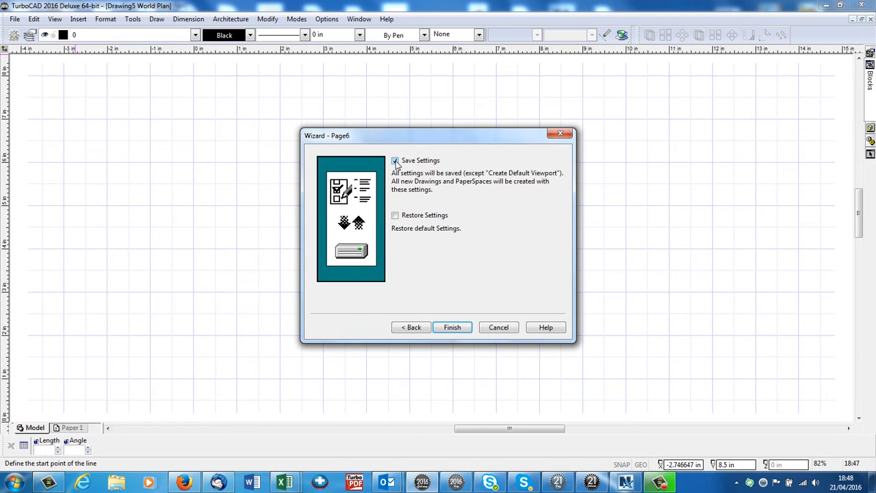
left_click(451, 328)
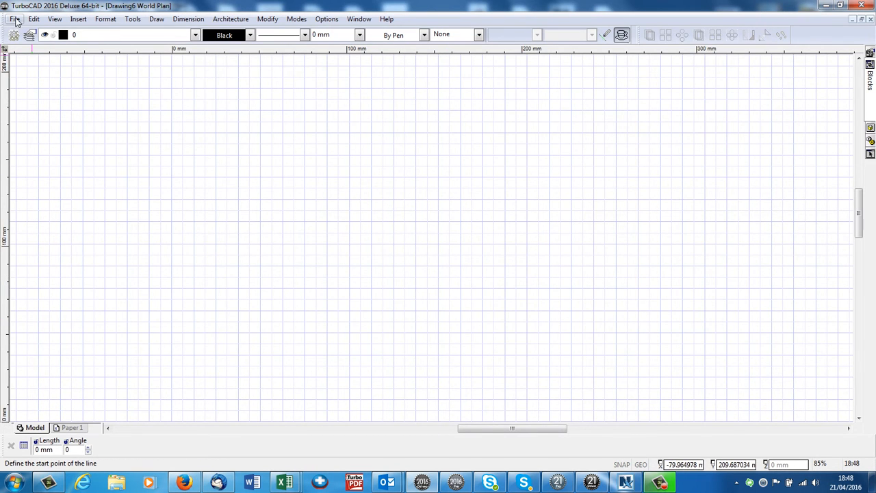
Create a new blank drawing via File > New > New from Scratch
left_click(25, 18)
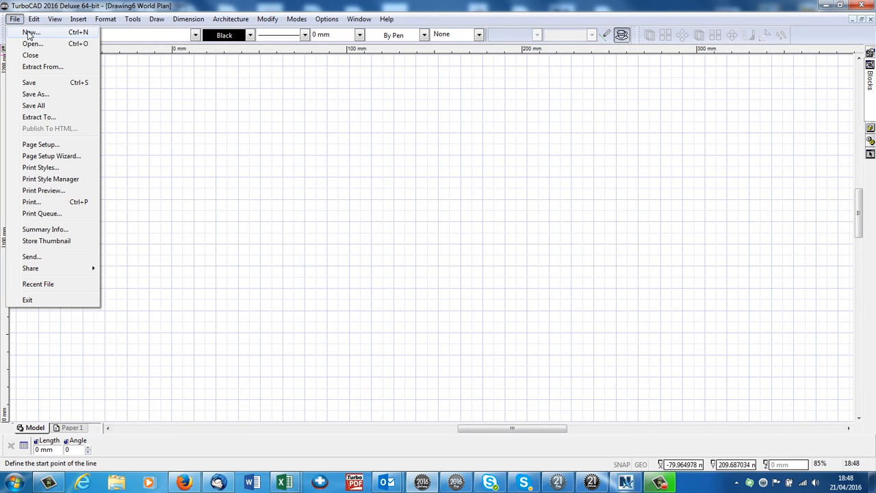
left_click(27, 33)
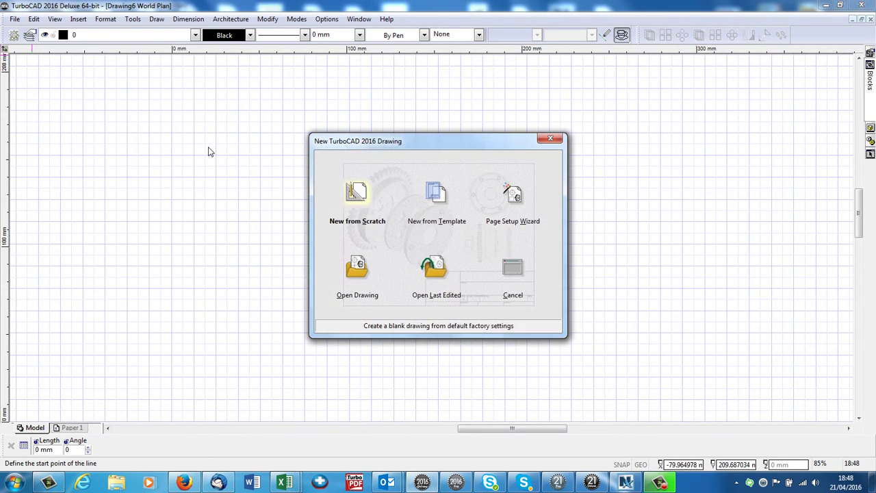
left_click(357, 198)
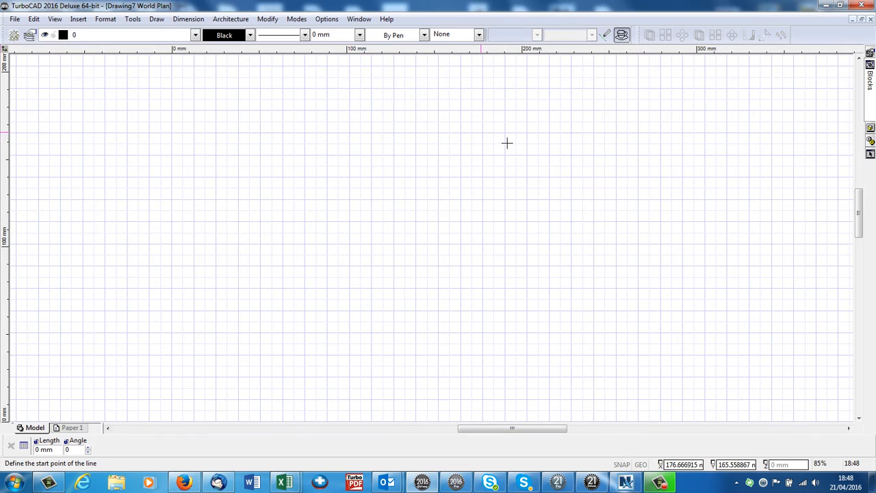
mouse_move(323, 153)
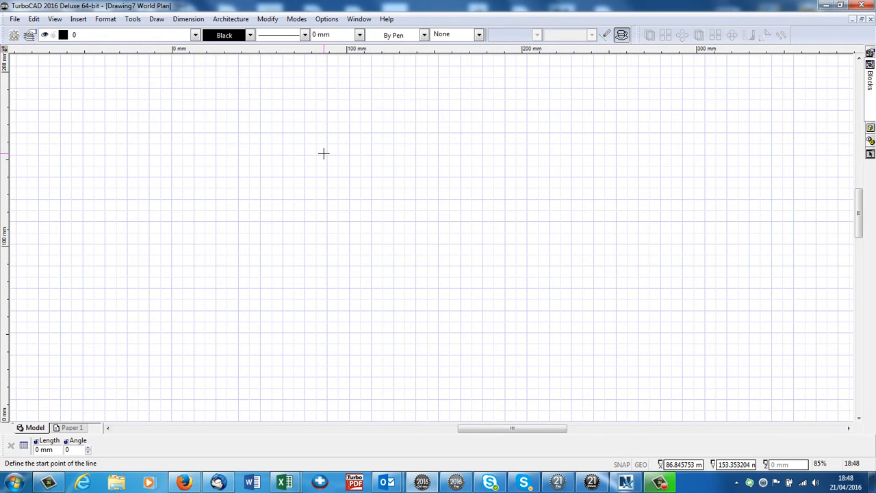
mouse_move(348, 61)
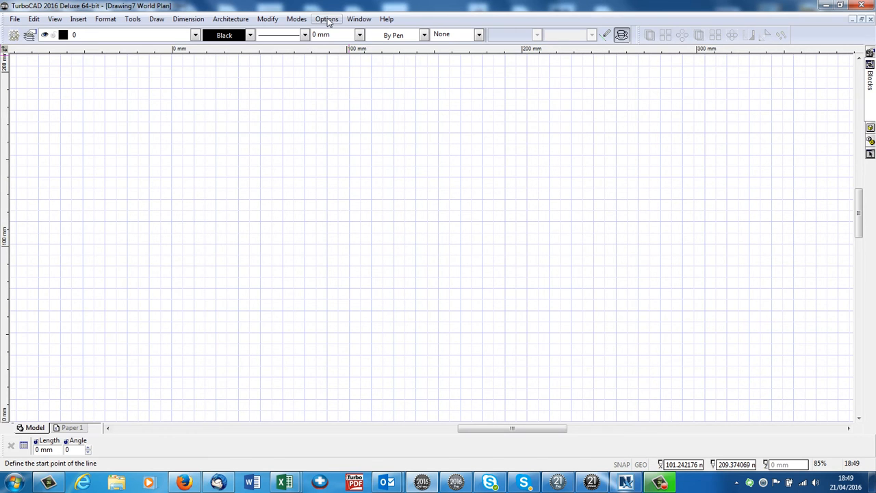
Enable Last window layout at startup on the Program Setup General page
left_click(331, 19)
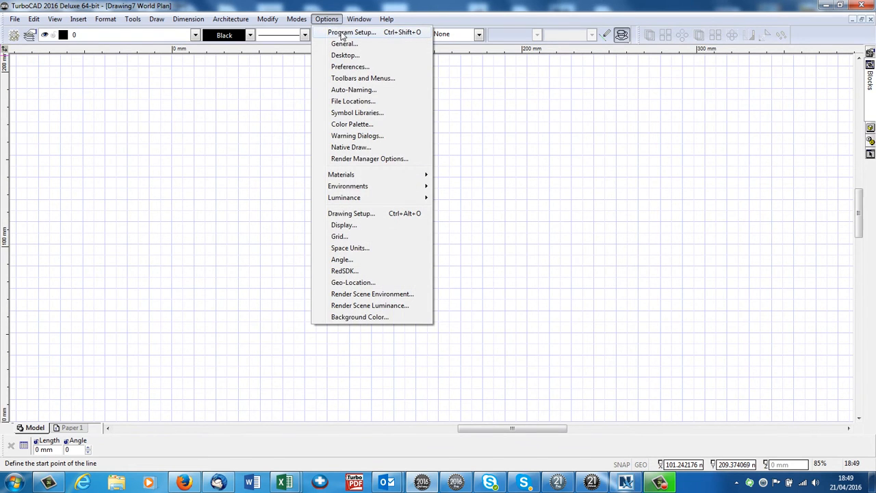
left_click(354, 33)
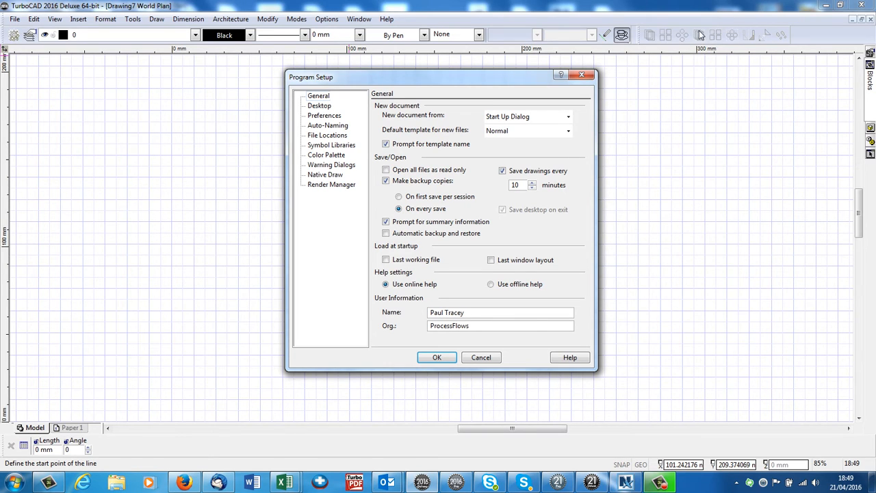
left_click(490, 260)
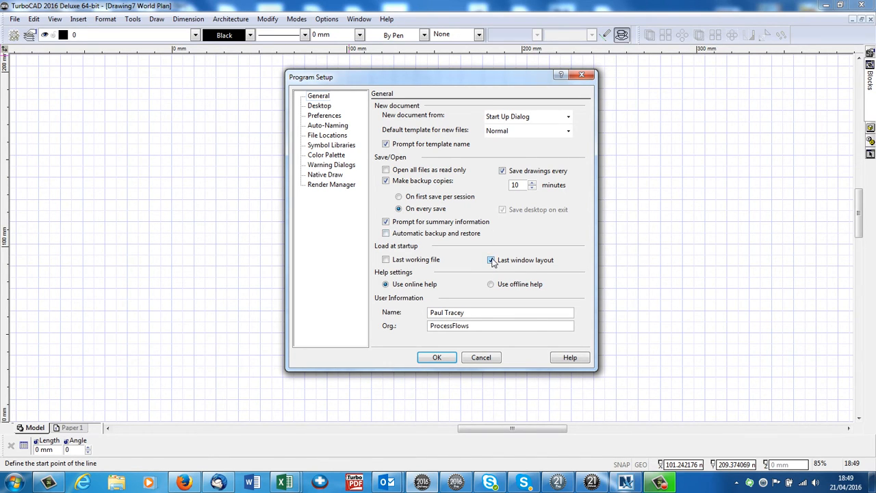
left_click(490, 260)
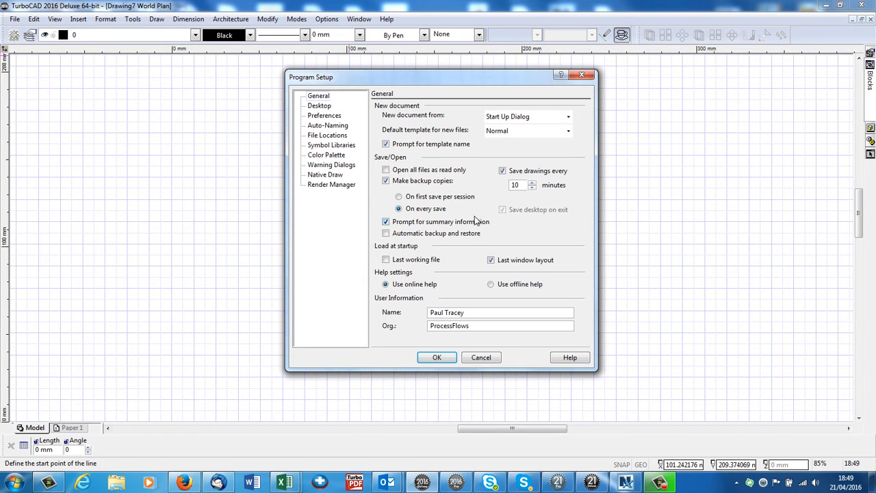
Untick Rulers on the Desktop page and apply the setup with OK
left_click(319, 106)
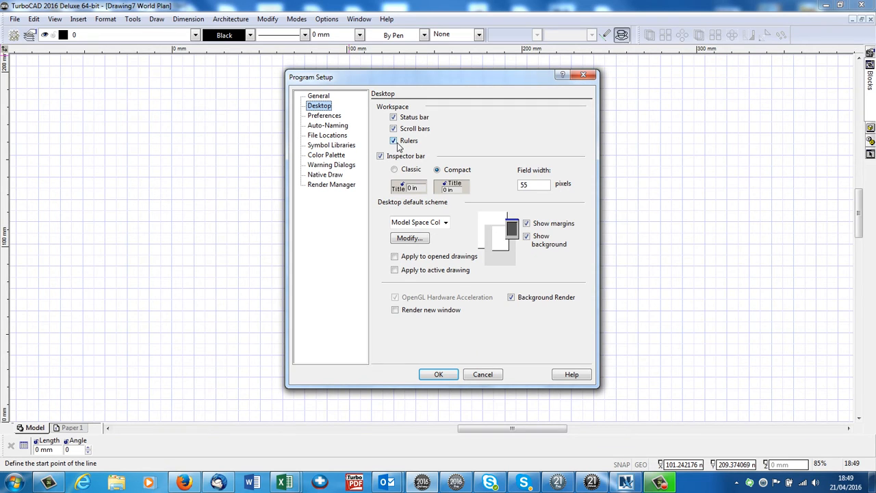
left_click(394, 140)
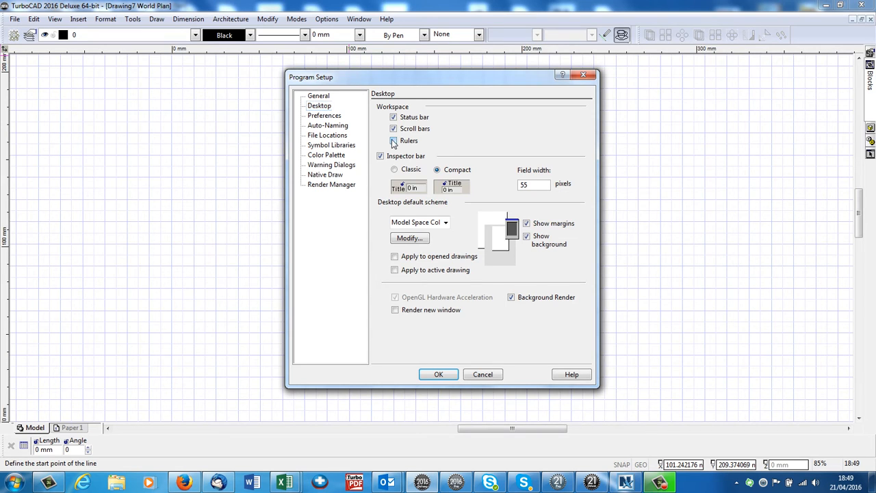
left_click(380, 139)
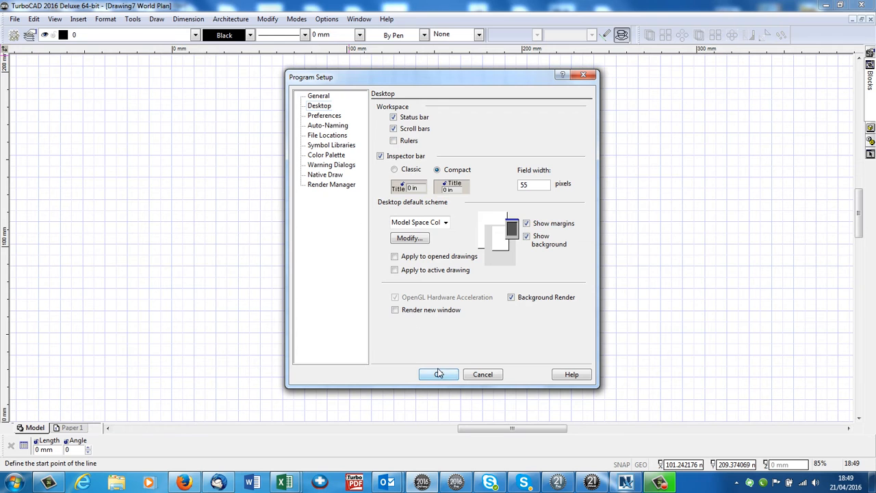
left_click(438, 374)
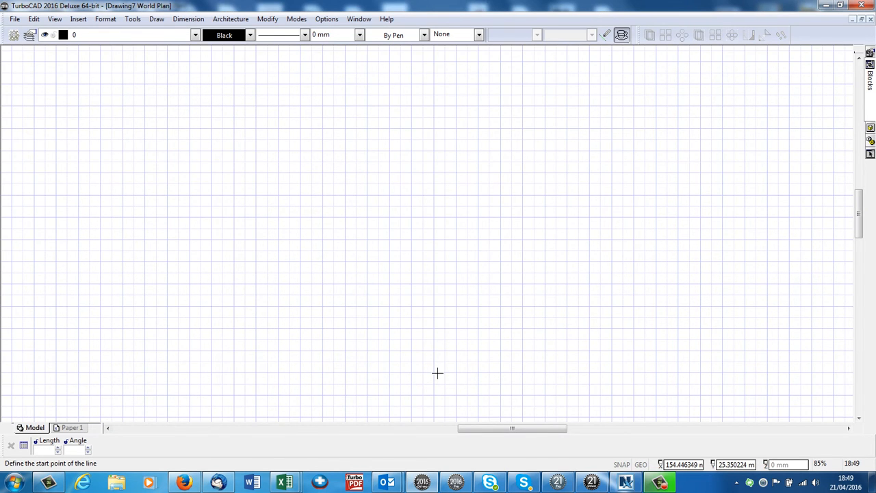
mouse_move(676, 109)
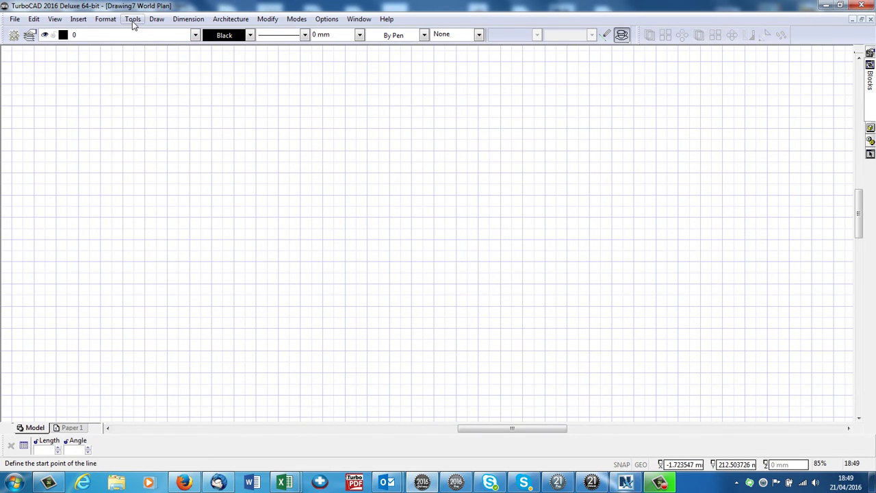
left_click(134, 19)
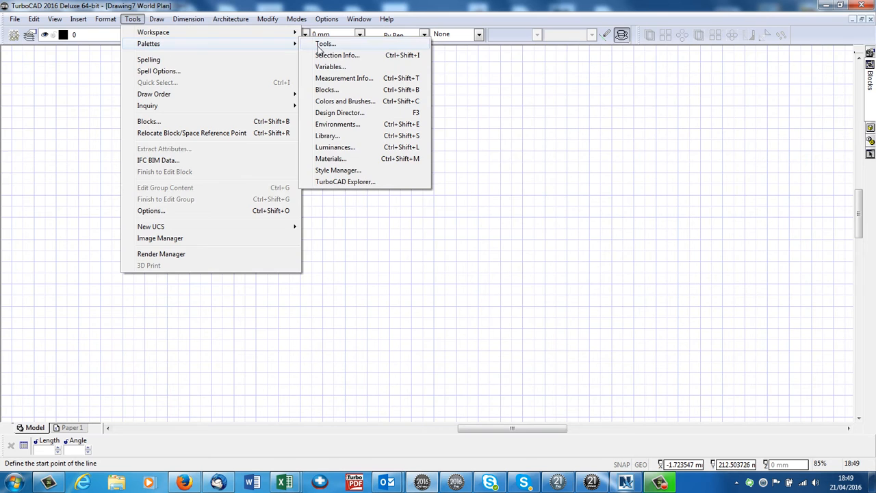
left_click(318, 44)
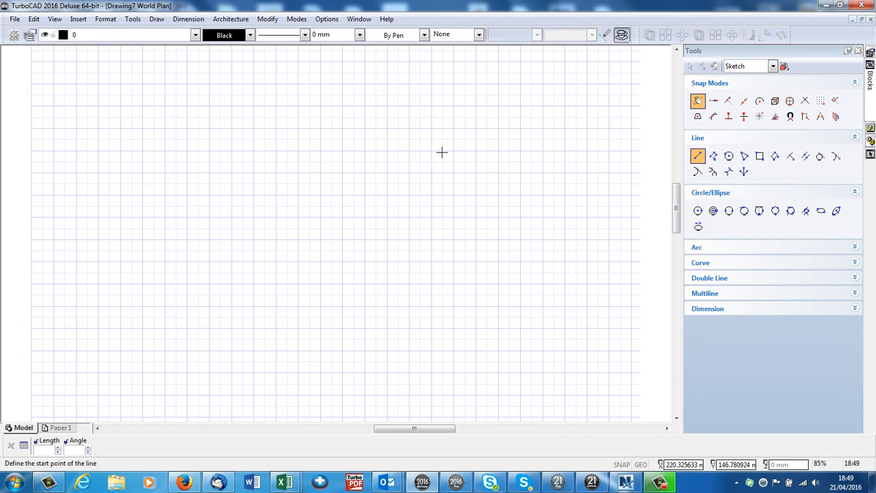
mouse_move(337, 254)
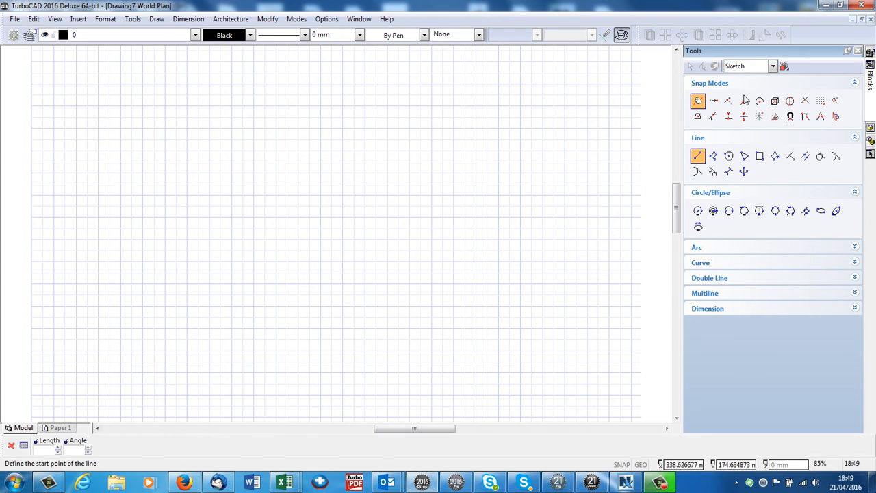
mouse_move(720, 140)
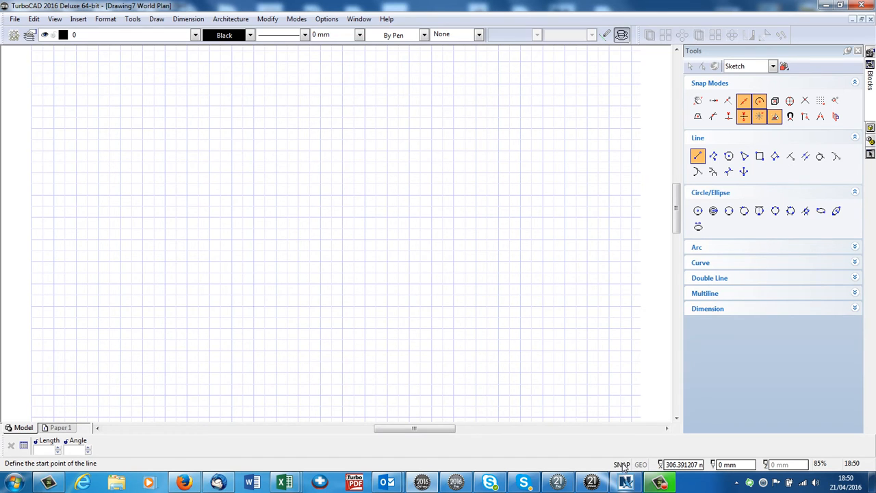
mouse_move(520, 345)
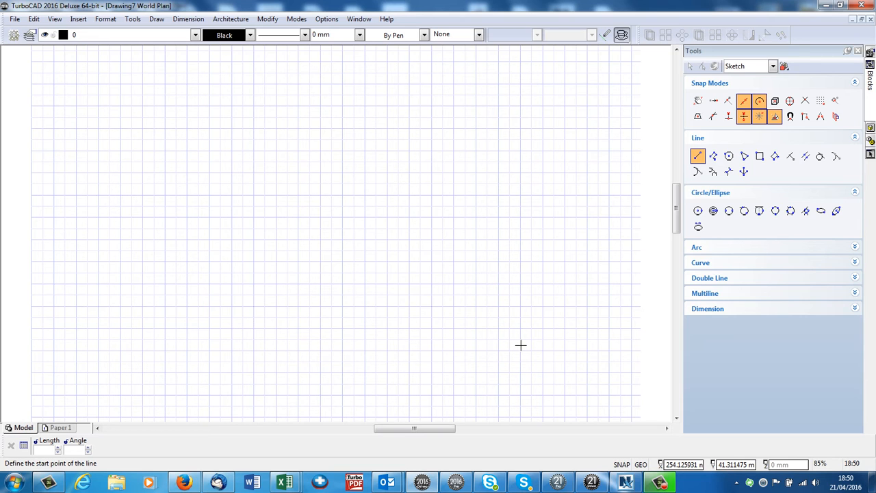
mouse_move(613, 465)
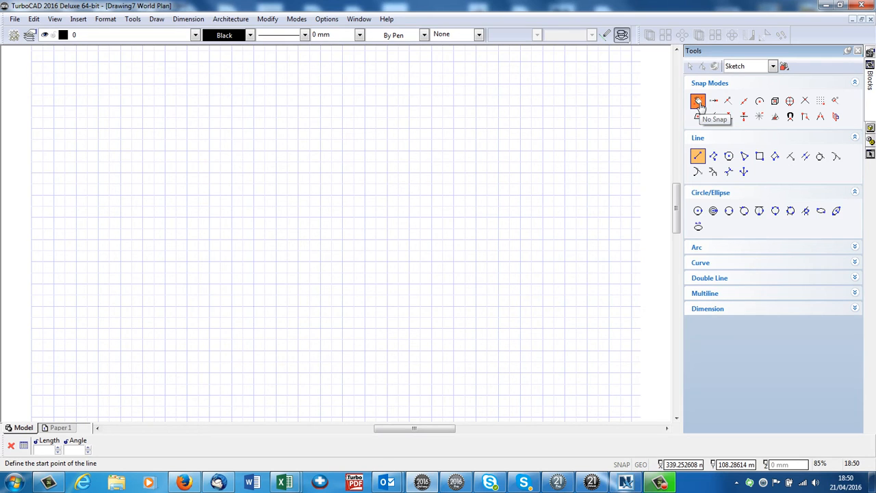
mouse_move(491, 103)
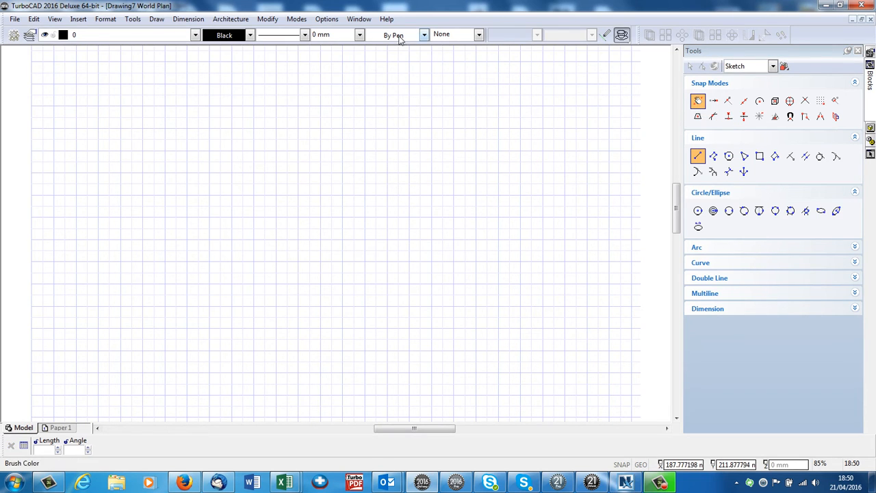
left_click(386, 19)
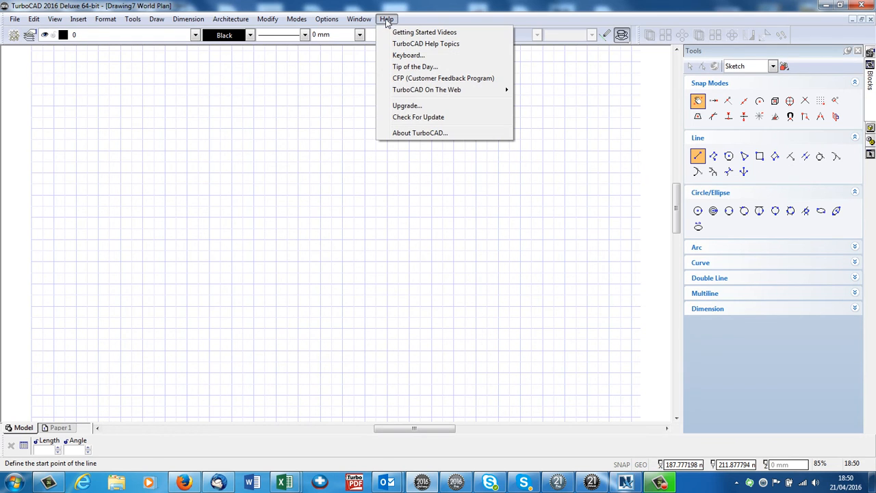
mouse_move(405, 55)
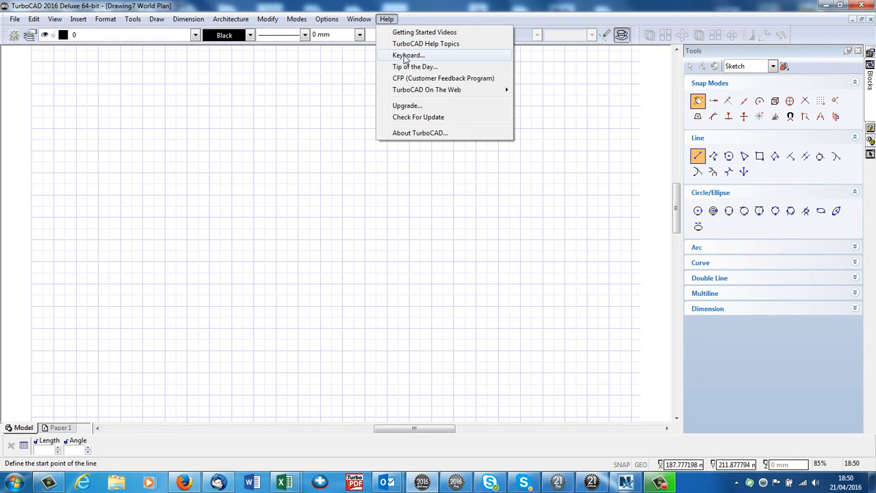
left_click(405, 55)
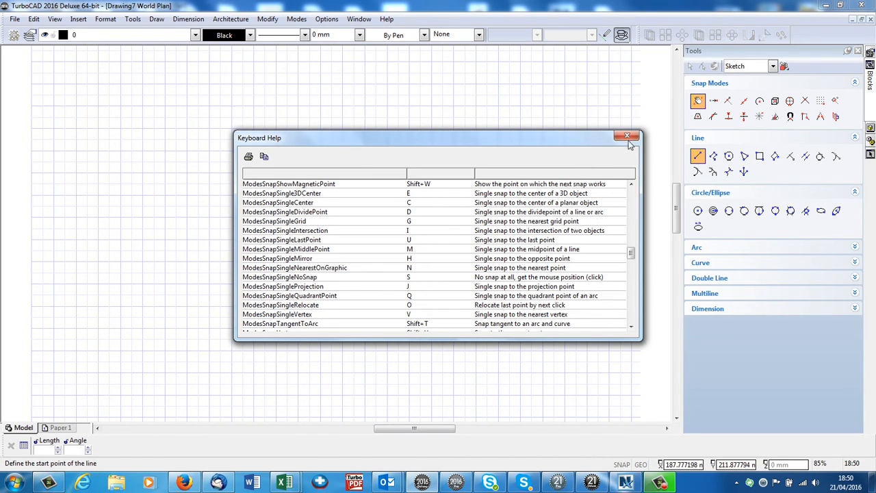
left_click(627, 135)
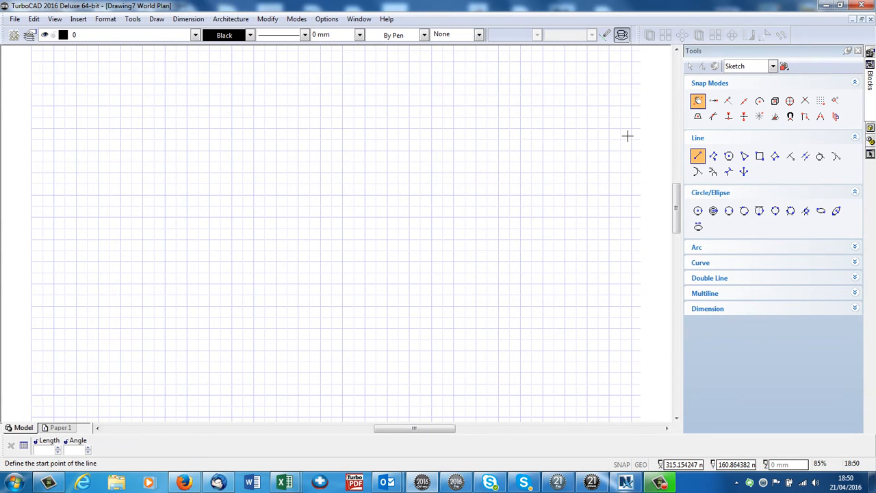
mouse_move(742, 301)
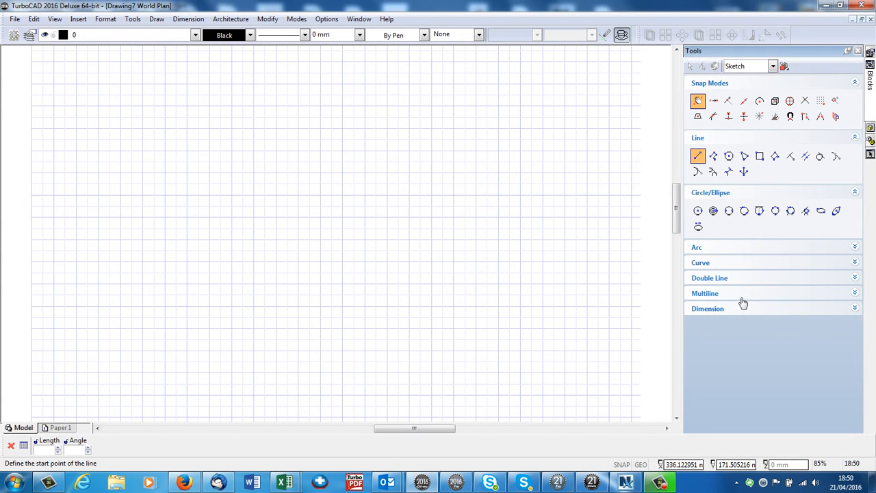
mouse_move(791, 65)
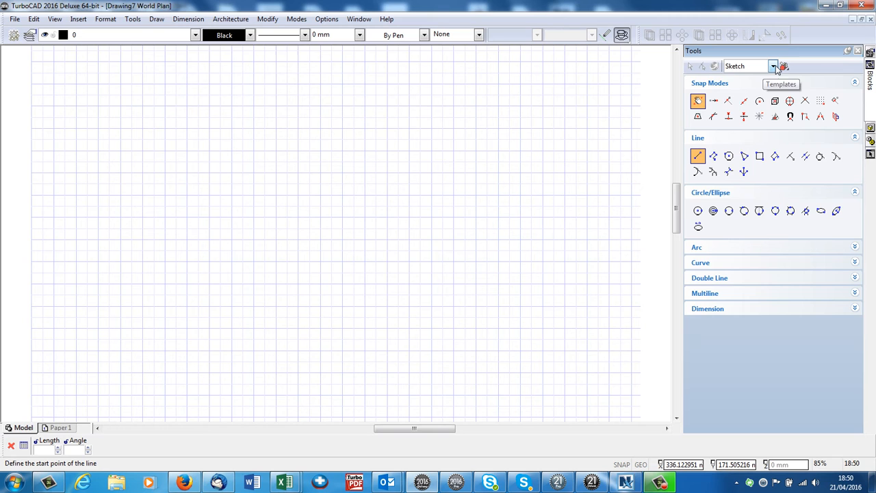
Select the 3D Model template in the Tools palette's Templates list
left_click(773, 66)
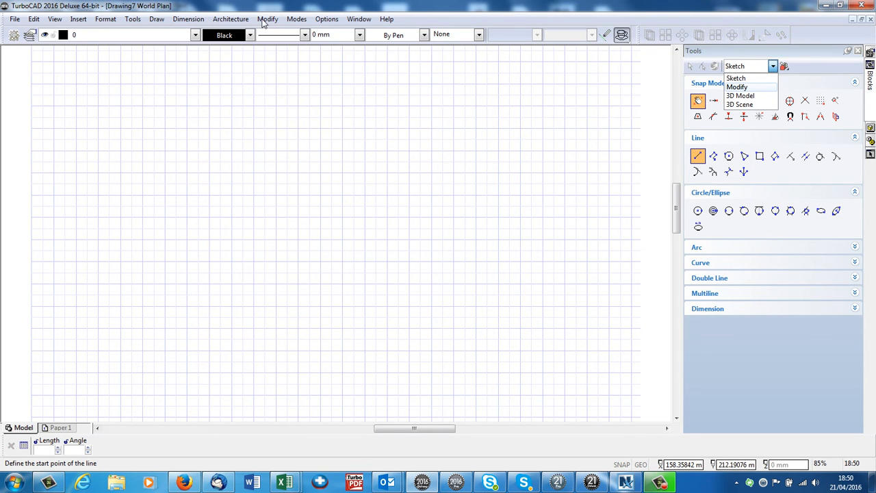
left_click(268, 20)
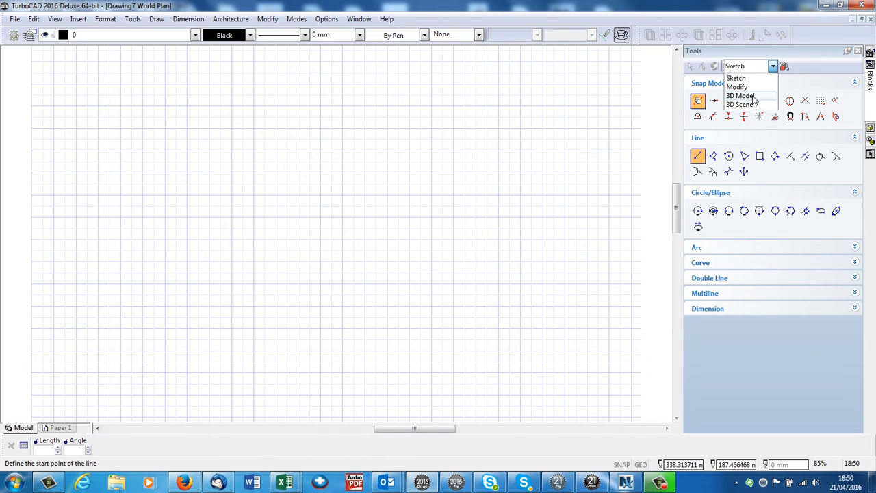
left_click(738, 96)
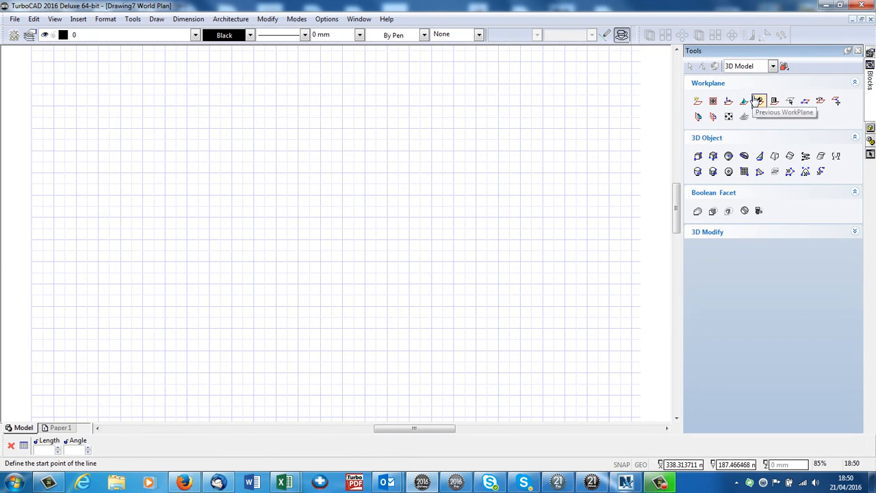
mouse_move(761, 122)
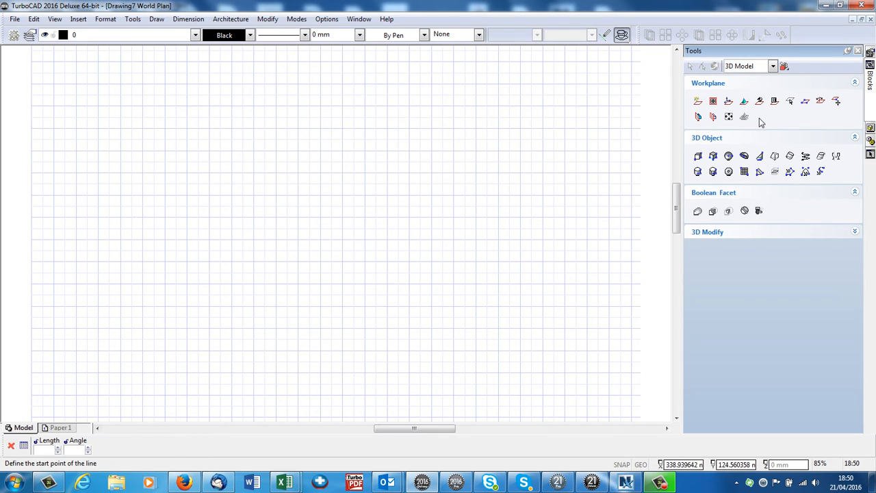
mouse_move(564, 257)
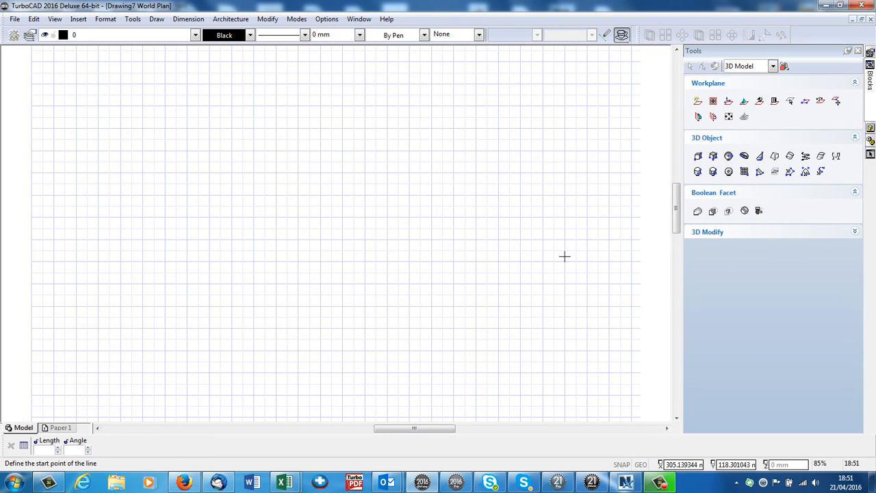
mouse_move(454, 482)
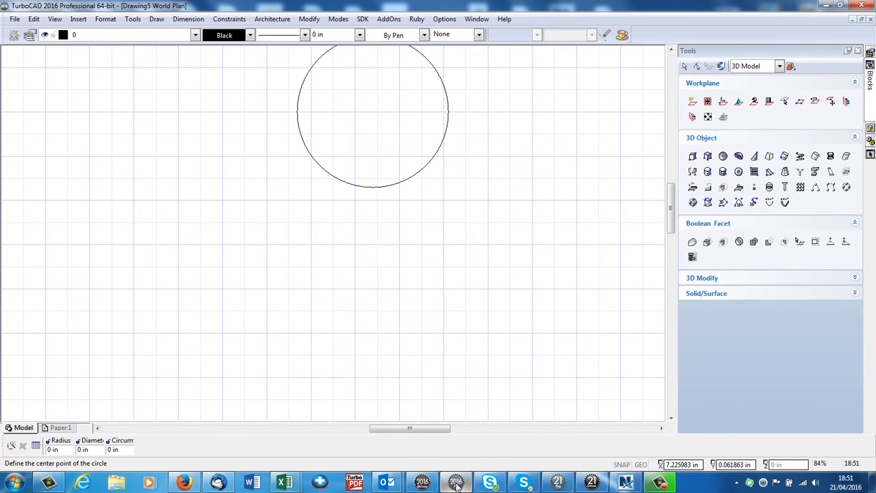
mouse_move(705, 241)
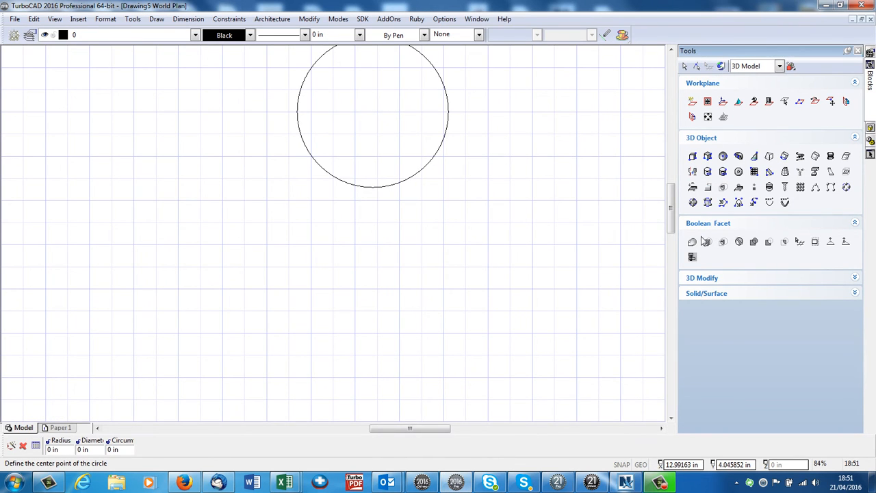
mouse_move(725, 147)
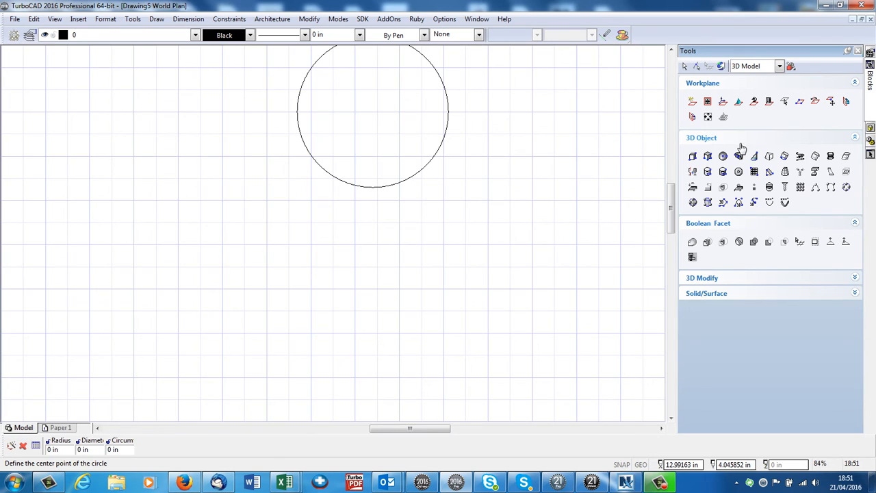
Select the Sketch template in the Tools palette's Templates list
left_click(780, 66)
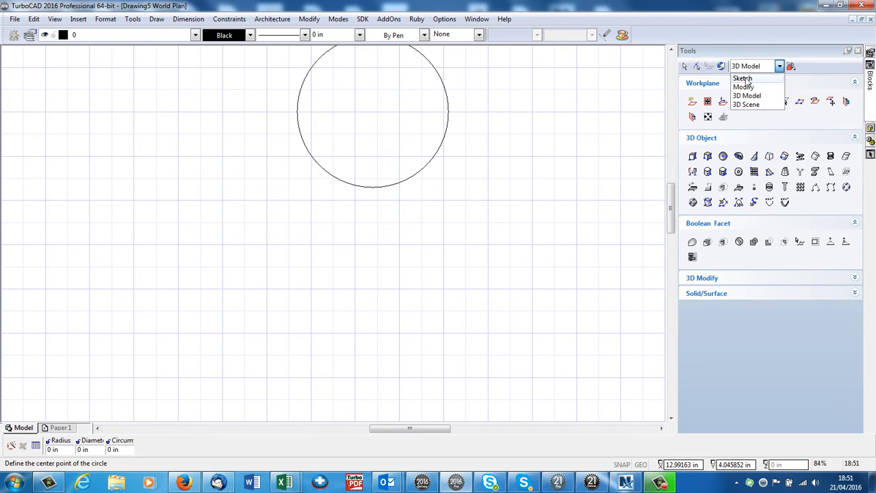
left_click(739, 77)
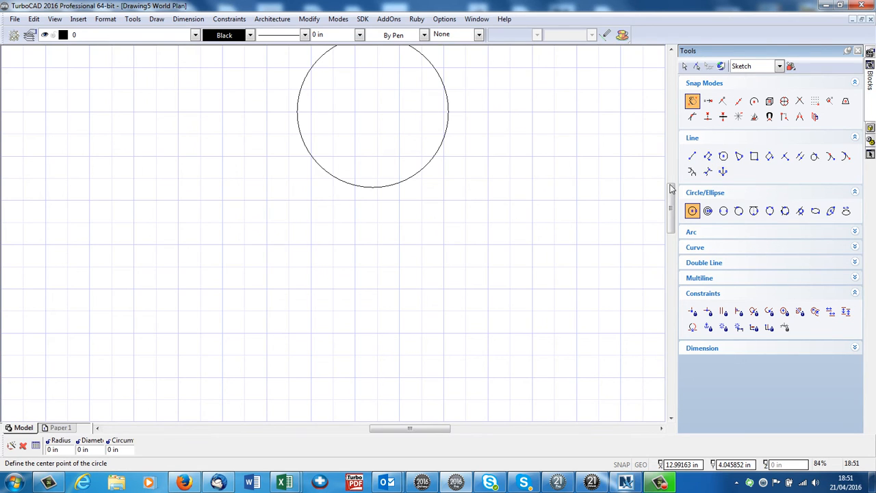
mouse_move(601, 194)
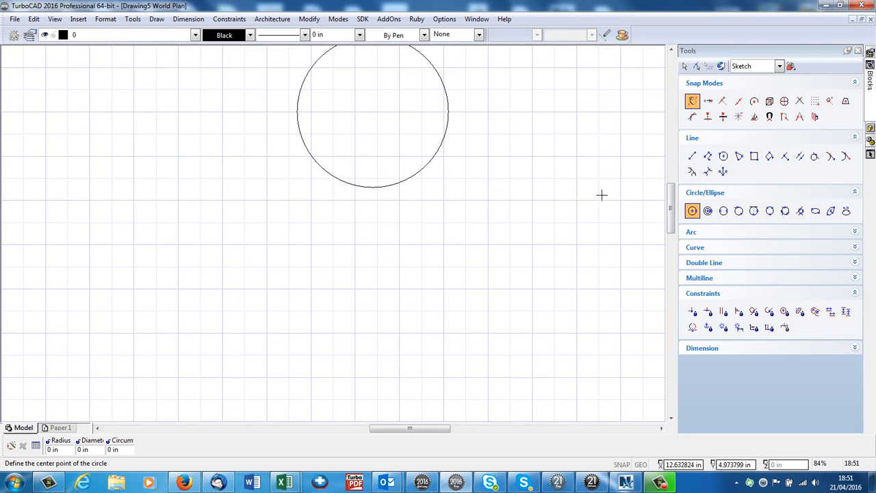
mouse_move(693, 211)
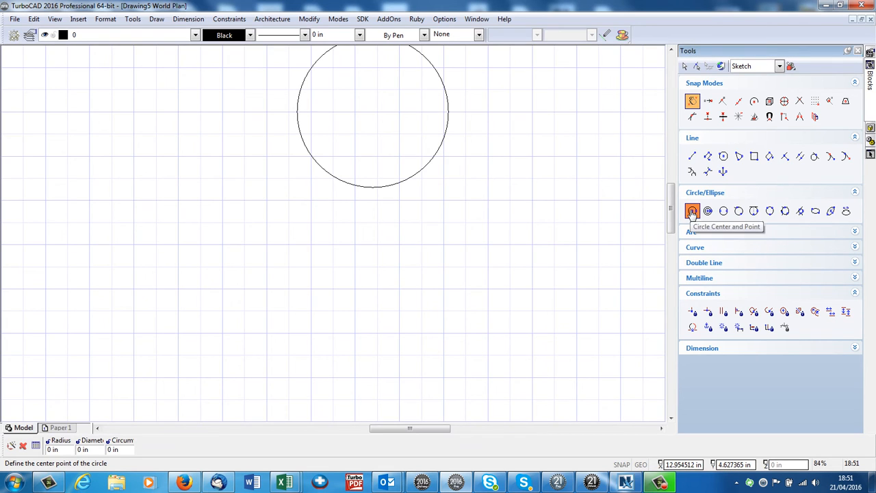
mouse_move(457, 250)
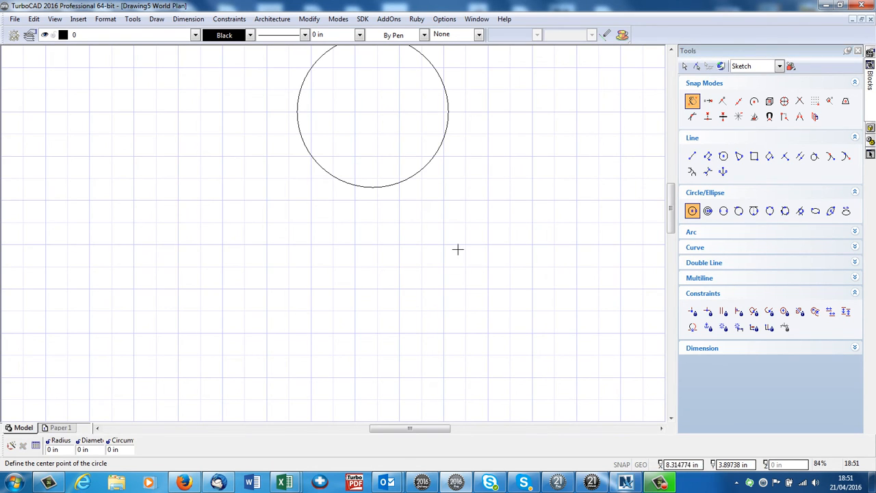
Place a second, larger circle overlapping below the first and return to the Sketch tool set
left_click(457, 249)
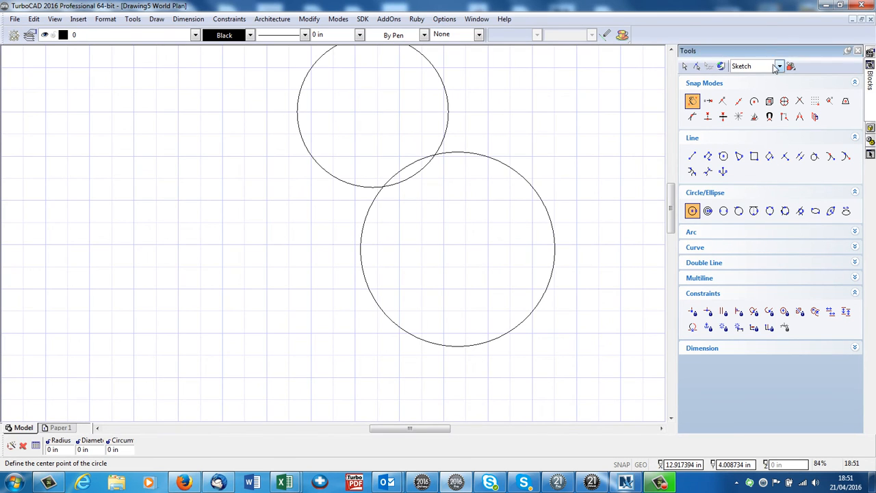
left_click(777, 65)
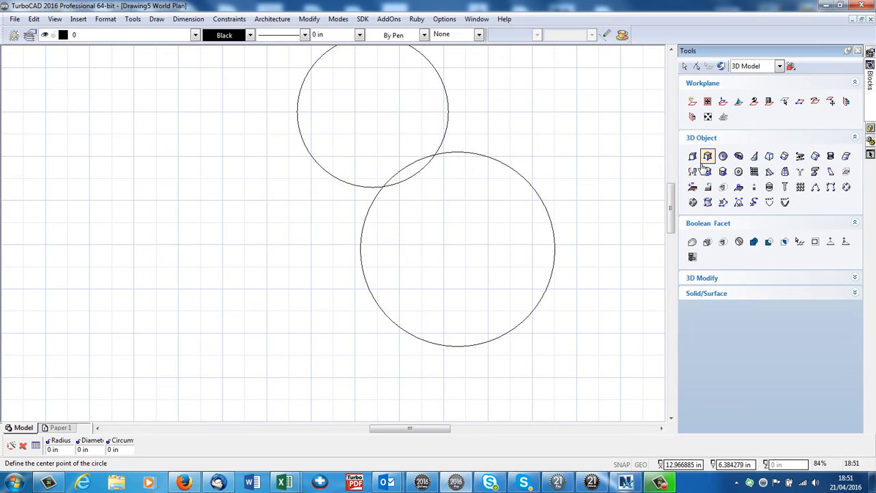
mouse_move(708, 169)
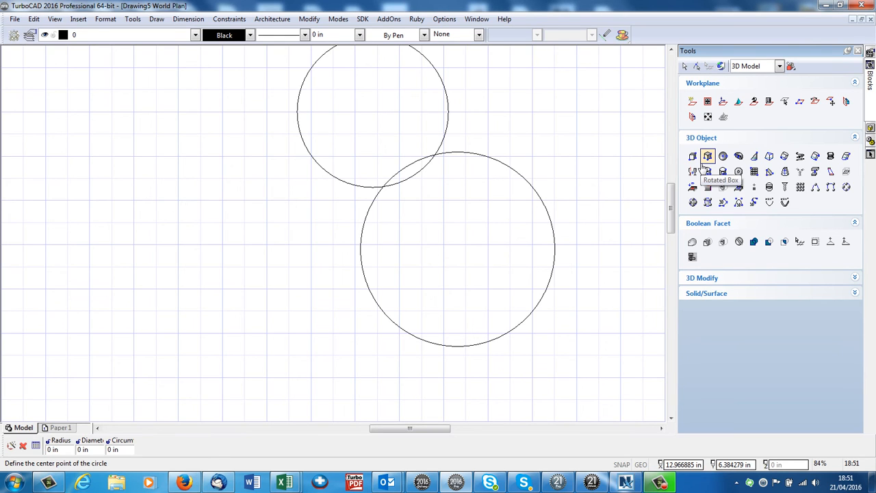
left_click(780, 65)
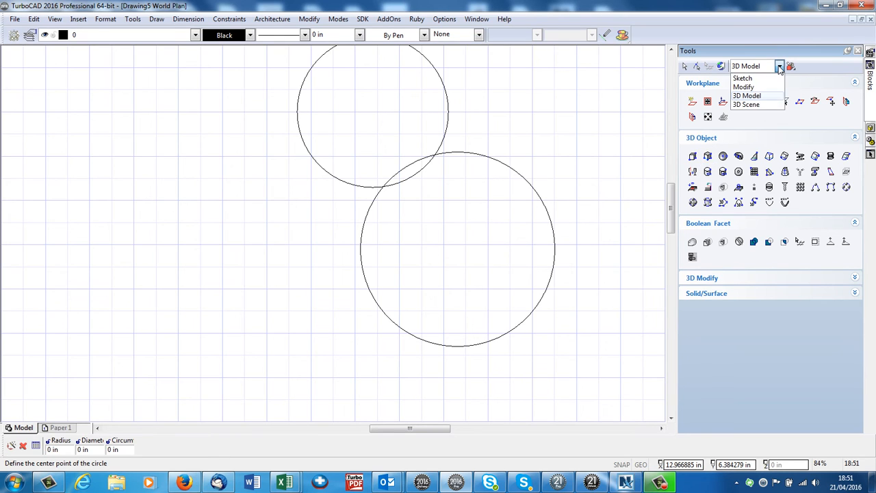
left_click(742, 85)
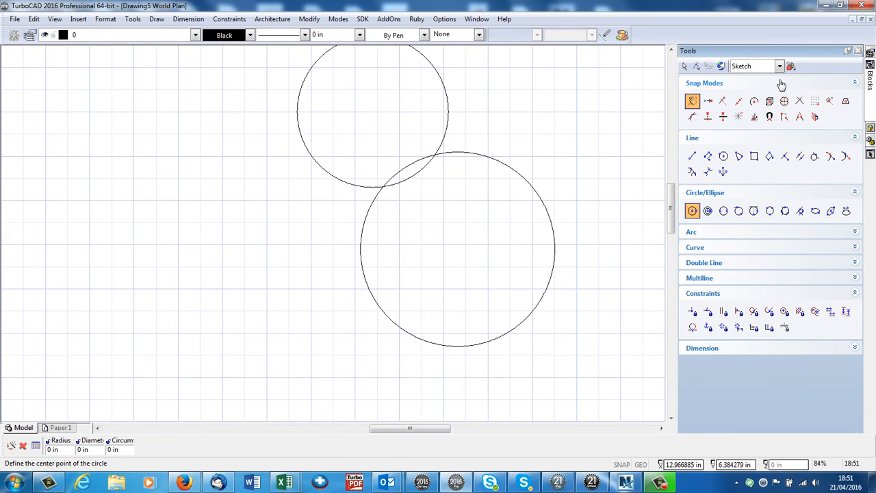
left_click(779, 66)
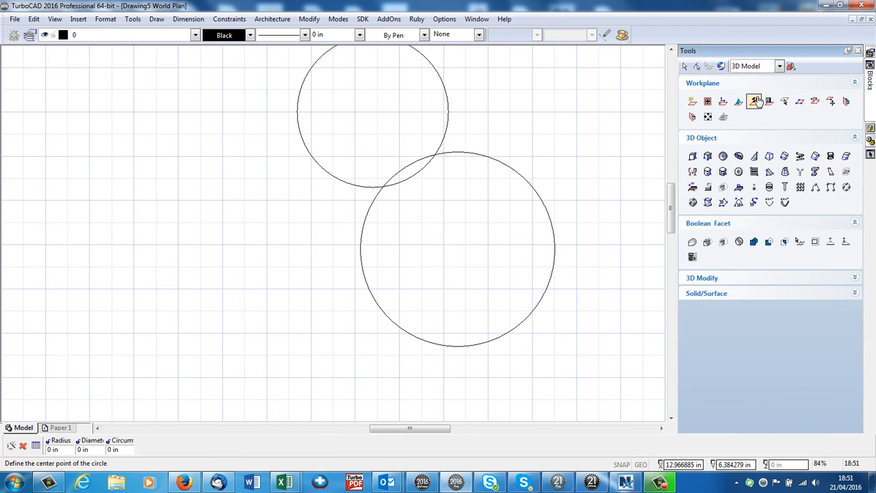
mouse_move(222, 174)
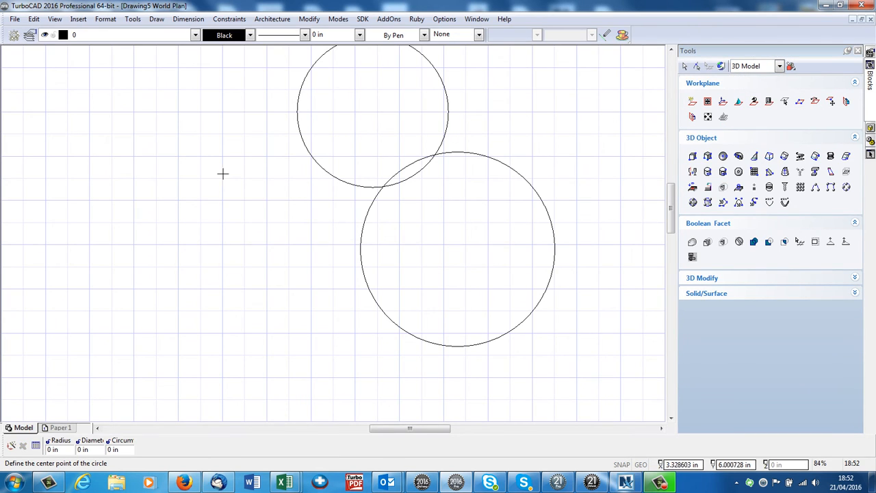
mouse_move(181, 240)
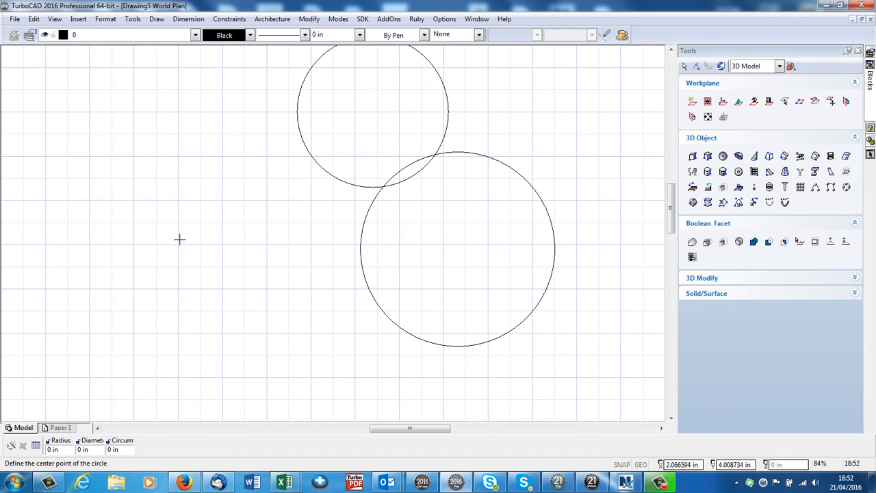
Reach Workspace Customize from the drawing area's context pop-up via Tools
right_click(181, 239)
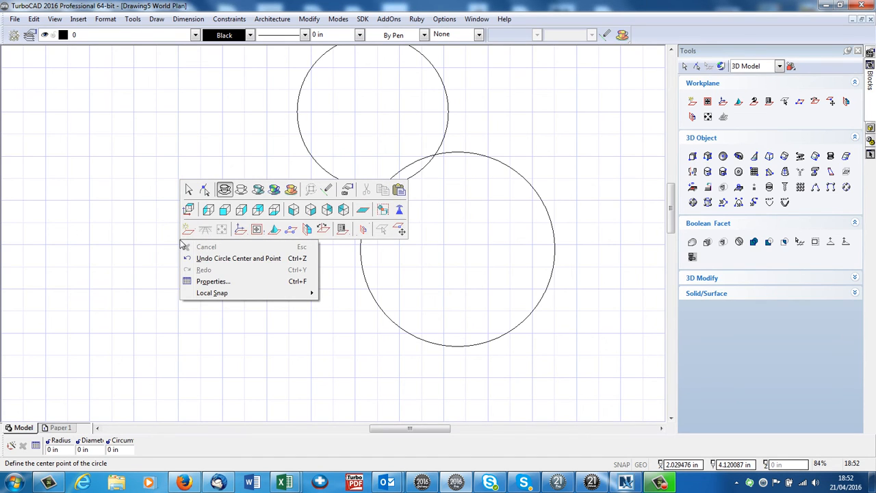
mouse_move(291, 229)
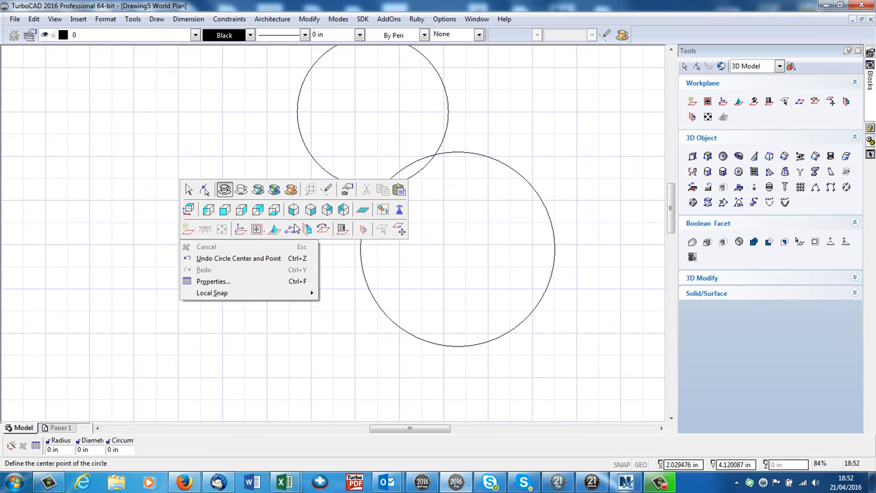
mouse_move(182, 151)
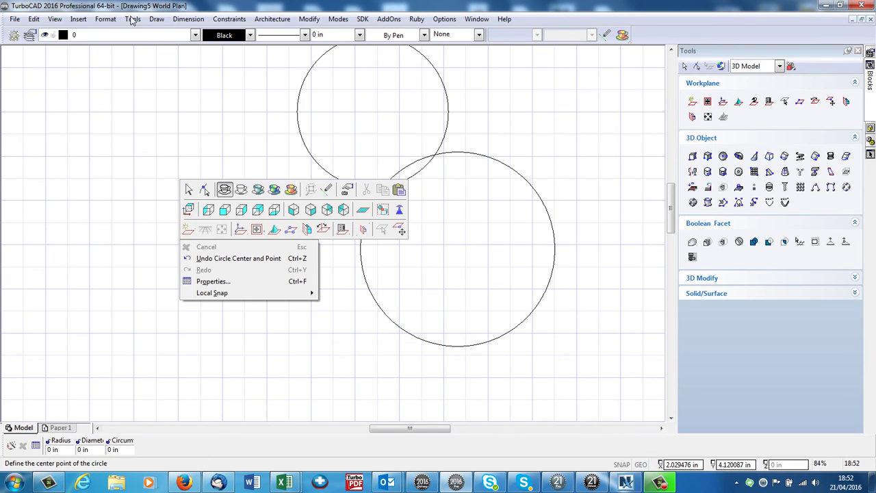
left_click(134, 19)
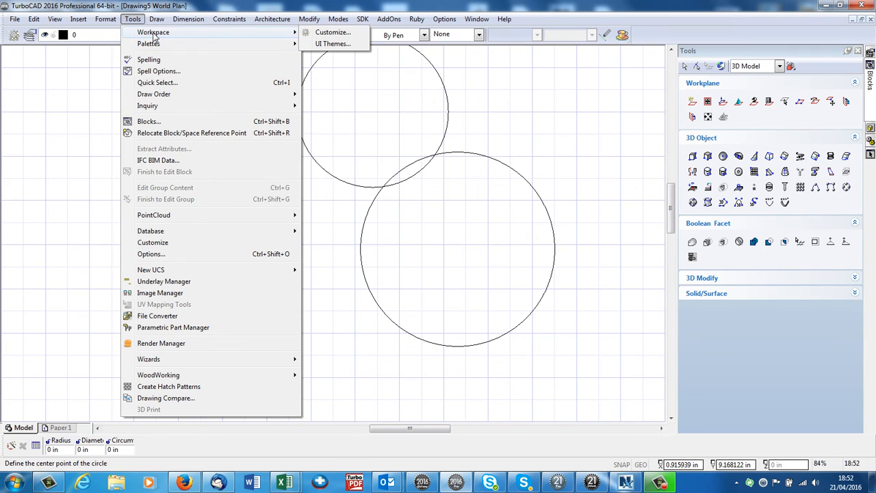
mouse_move(279, 43)
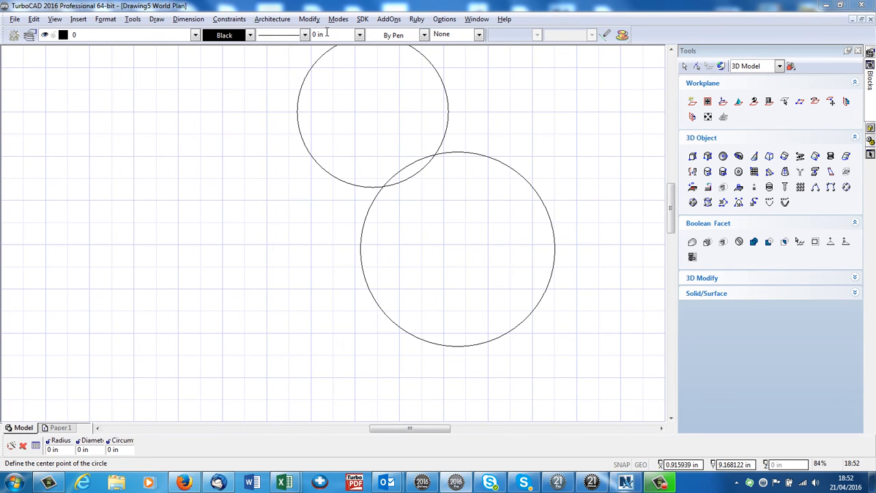
left_click(358, 84)
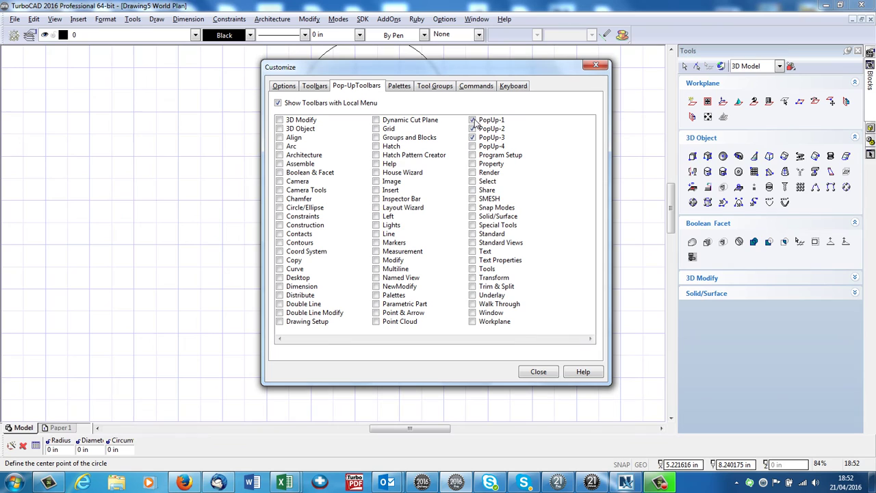
Enable the Line and Circle/Ellipse pop-up toolbars for the local menu and close customization
left_click(472, 136)
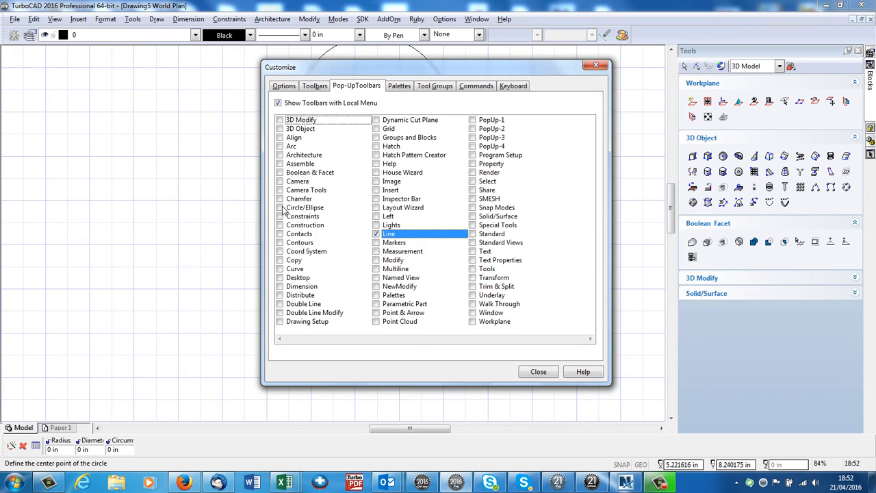
left_click(304, 209)
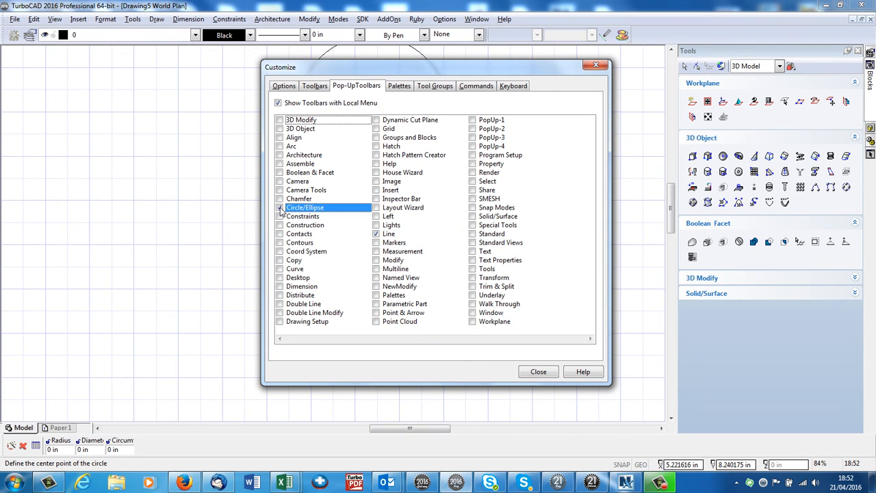
left_click(279, 209)
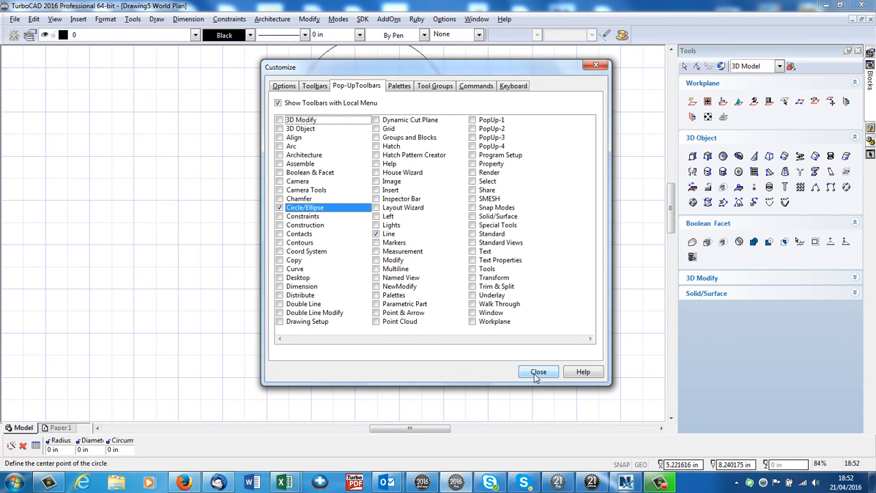
left_click(538, 372)
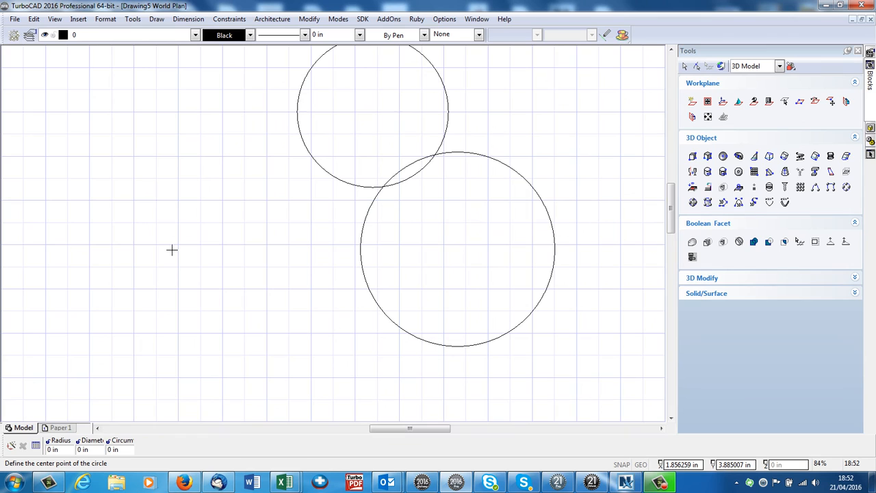
Bring up the custom drawing-tools pop-up to start a rectangle below-left of the circles
right_click(172, 249)
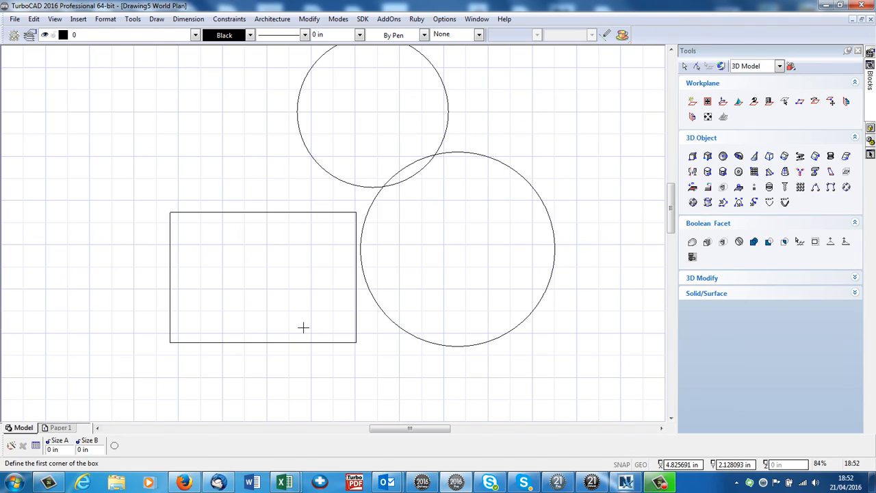
mouse_move(310, 313)
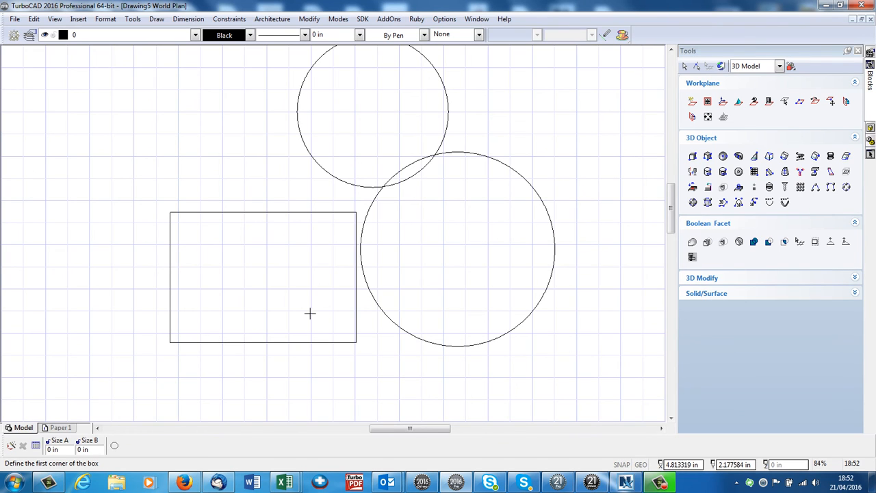
mouse_move(545, 192)
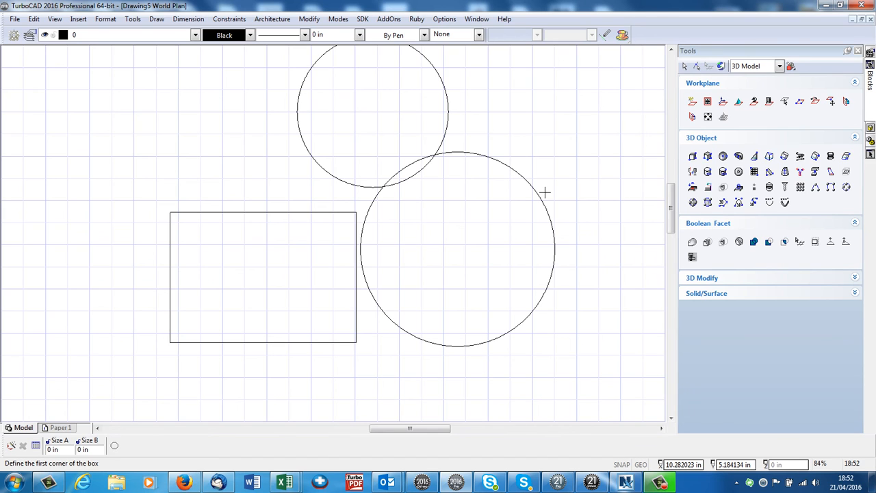
mouse_move(625, 52)
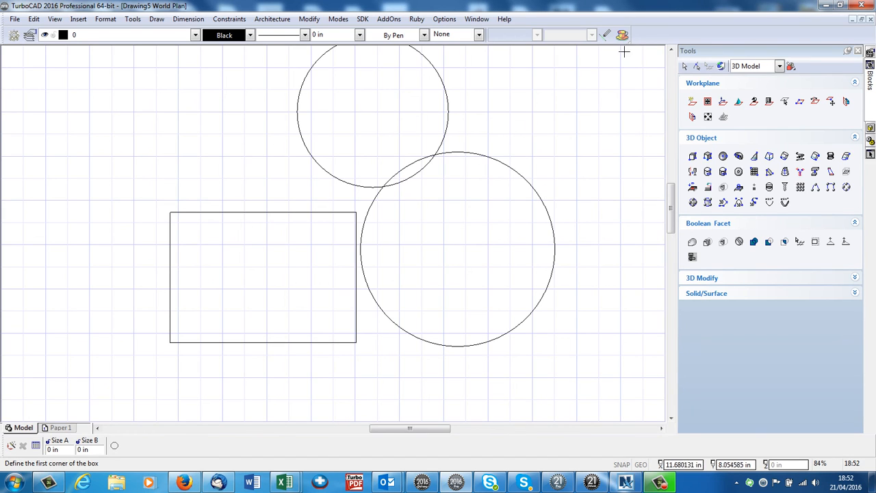
mouse_move(404, 145)
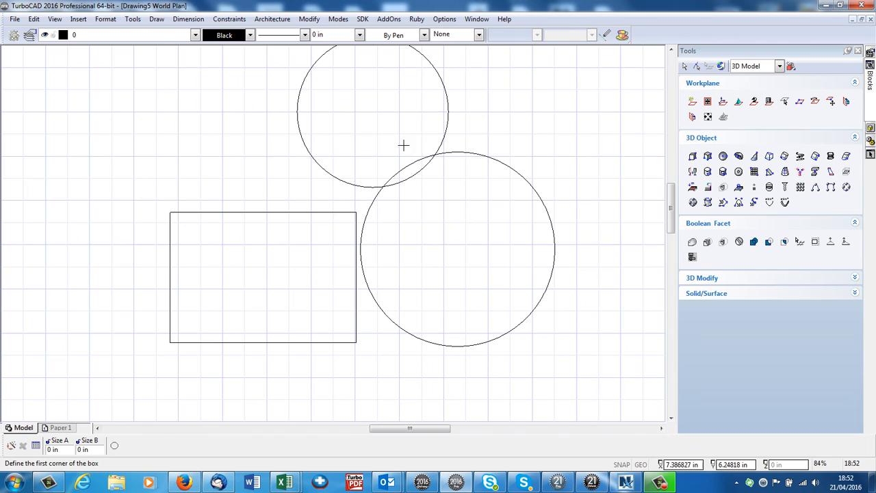
mouse_move(711, 33)
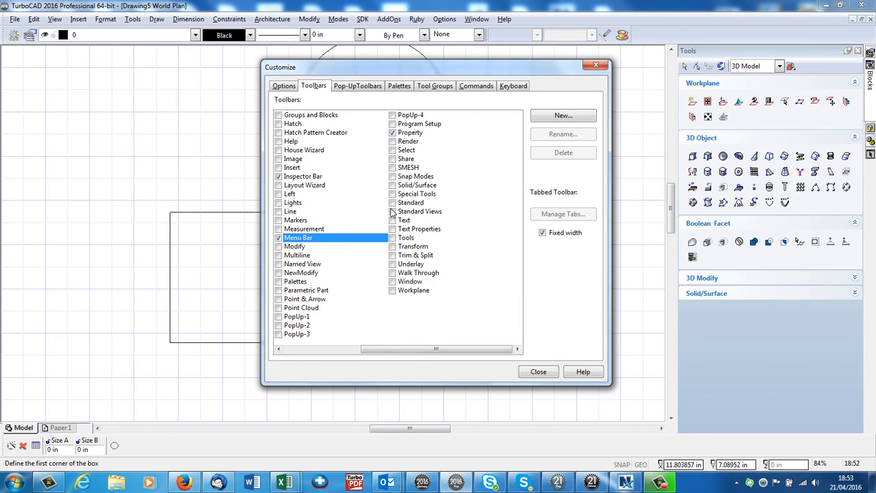
mouse_move(400, 181)
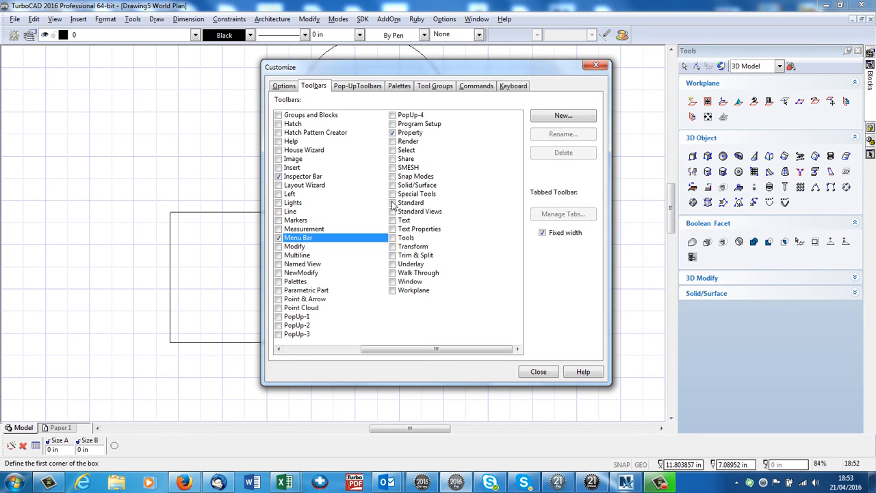
Turn on the Standard Views toolbar and close customization
left_click(393, 211)
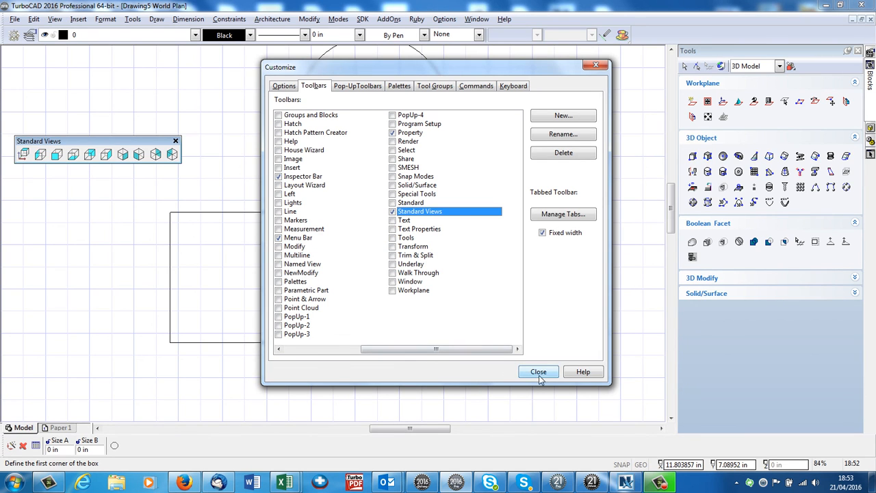
left_click(538, 373)
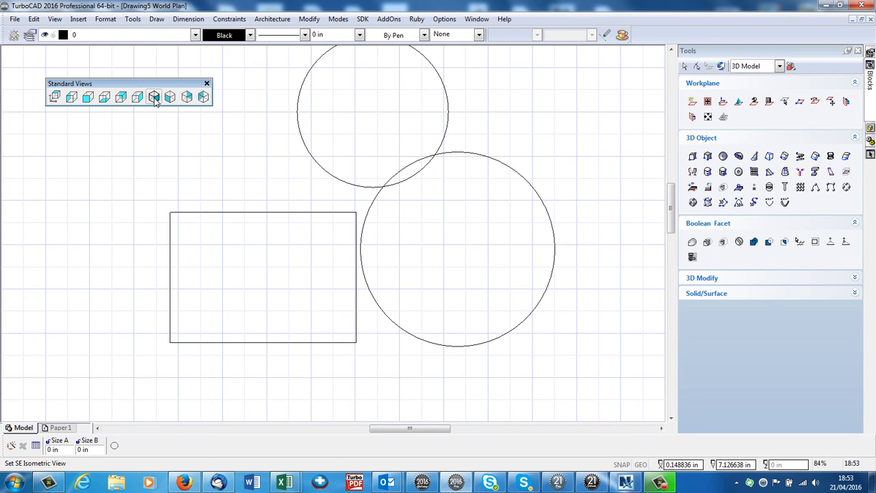
Switch to SE Isometric view and draw a 3D box on the rectangle, setting its height
left_click(155, 97)
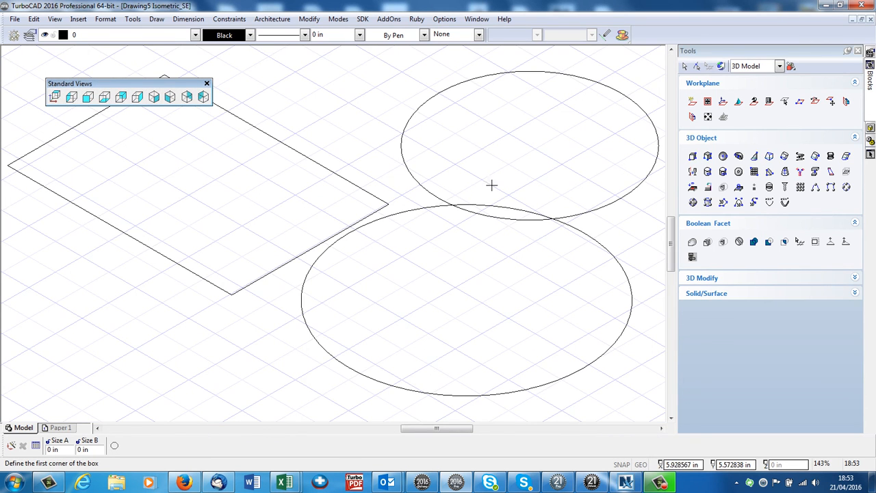
left_click(692, 156)
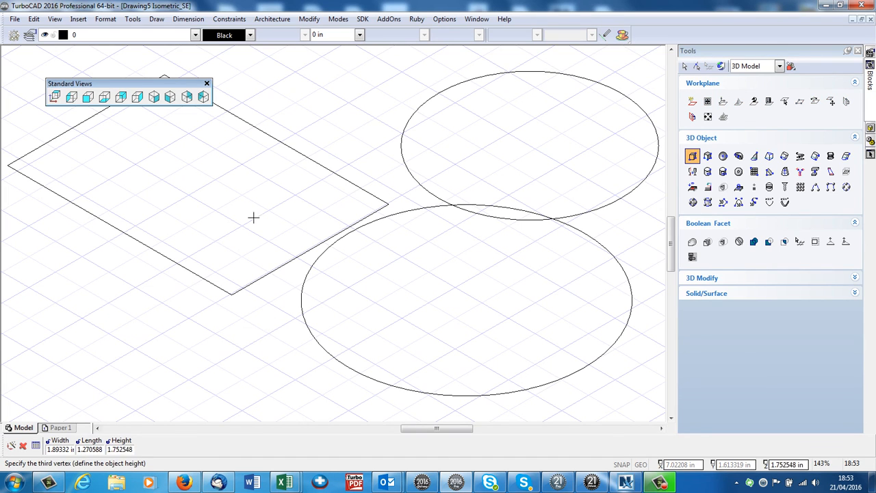
left_click(255, 217)
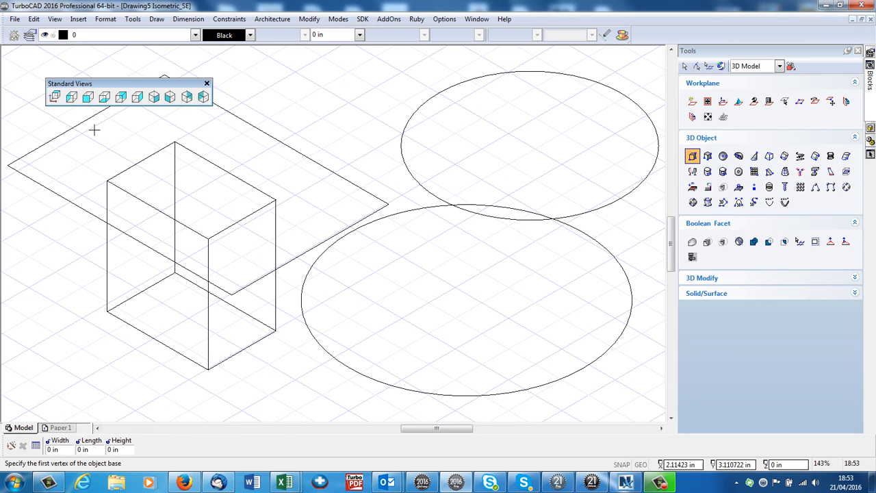
mouse_move(113, 329)
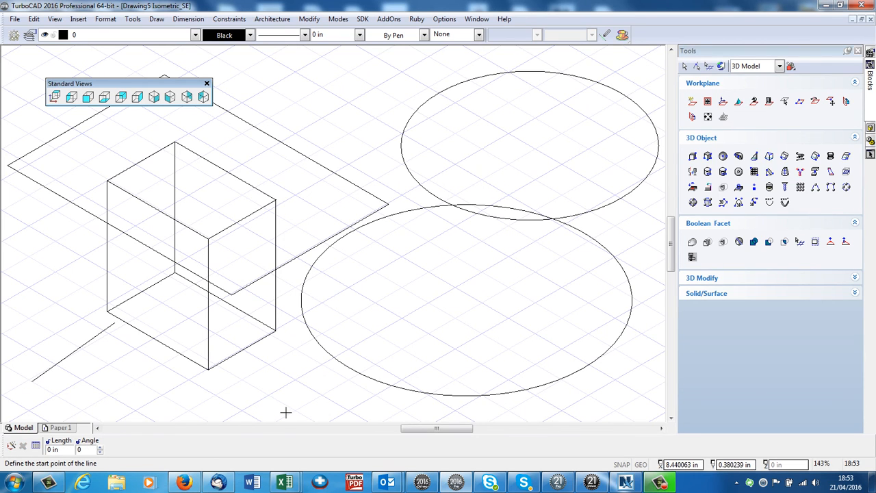
mouse_move(308, 387)
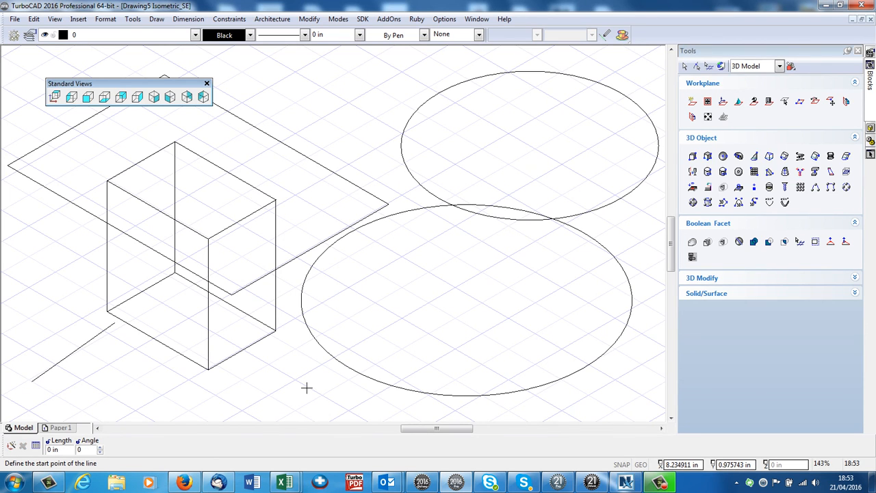